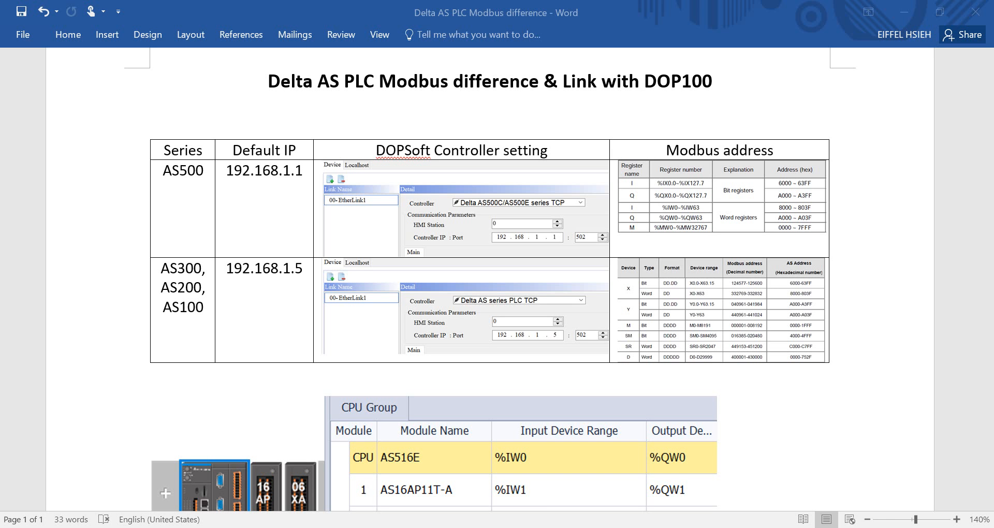
pyautogui.moveTo(222, 317)
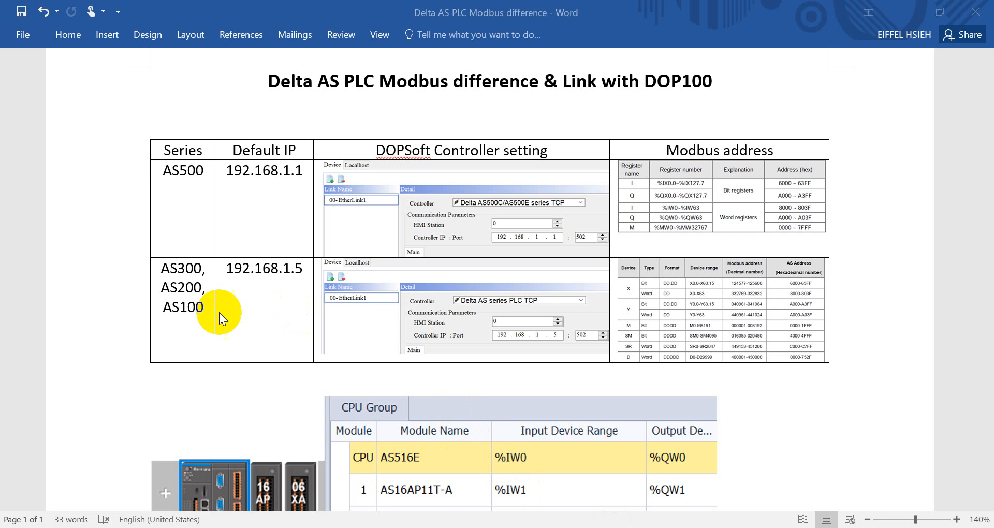
pyautogui.moveTo(193, 185)
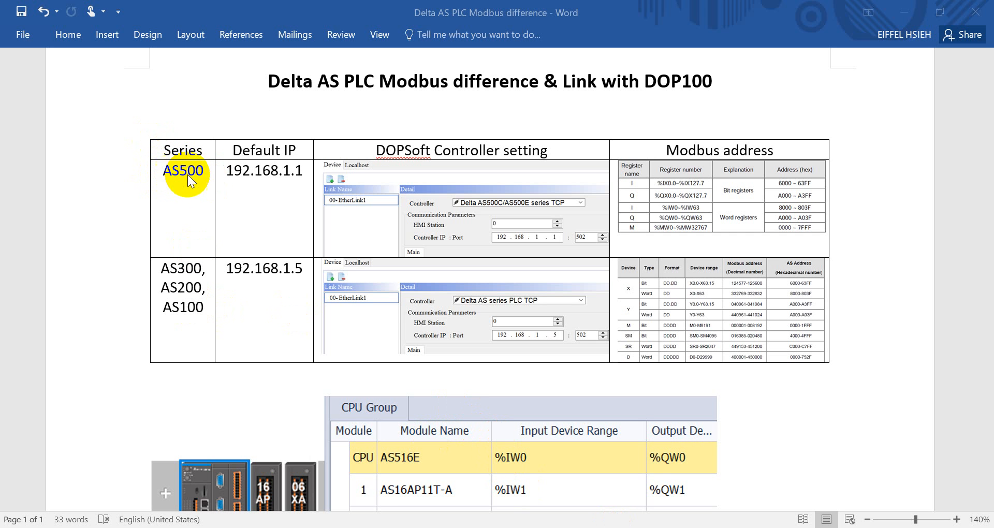
pyautogui.moveTo(293, 180)
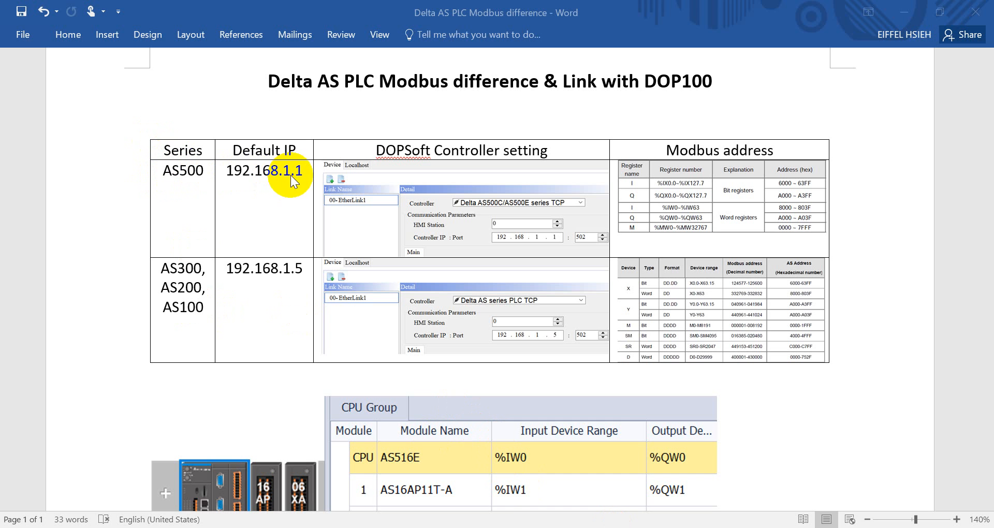
pyautogui.moveTo(259, 179)
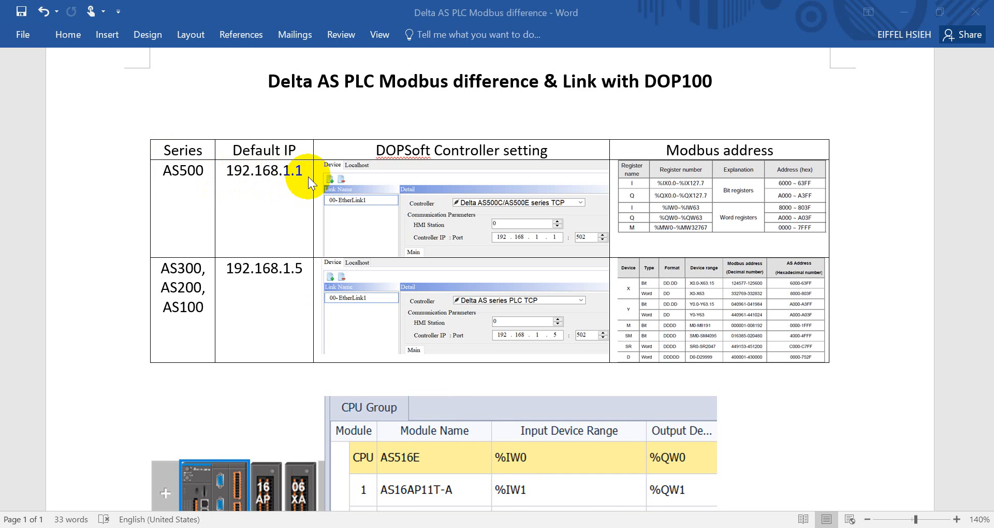
pyautogui.moveTo(283, 290)
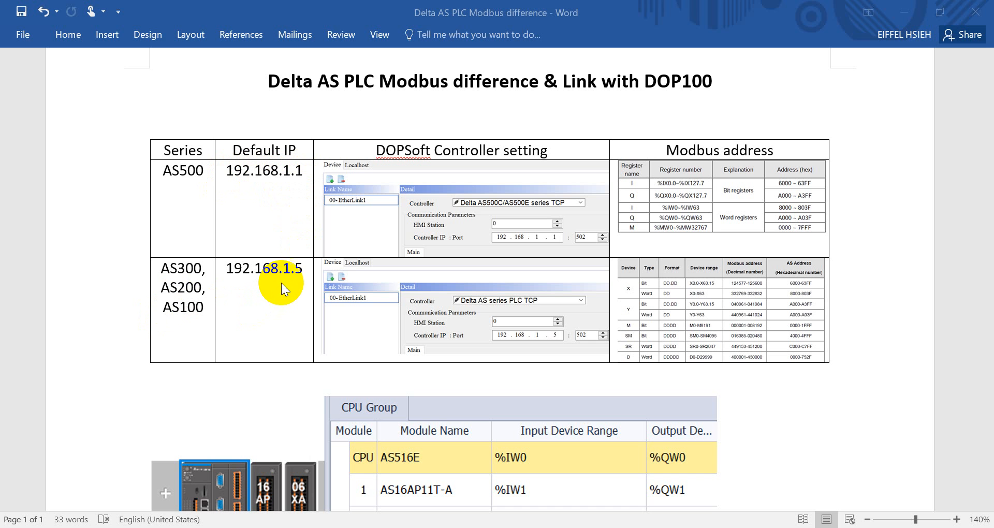
pyautogui.moveTo(310, 281)
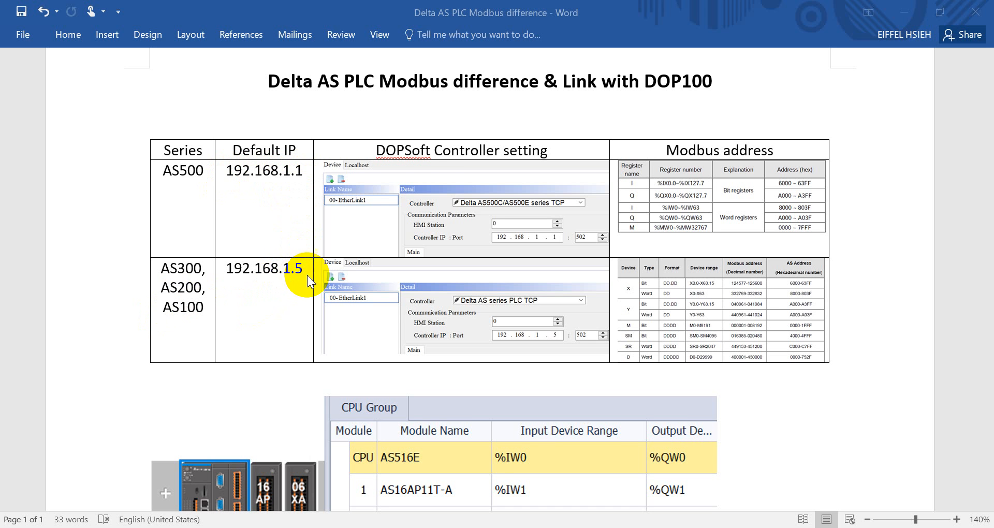
pyautogui.moveTo(440, 164)
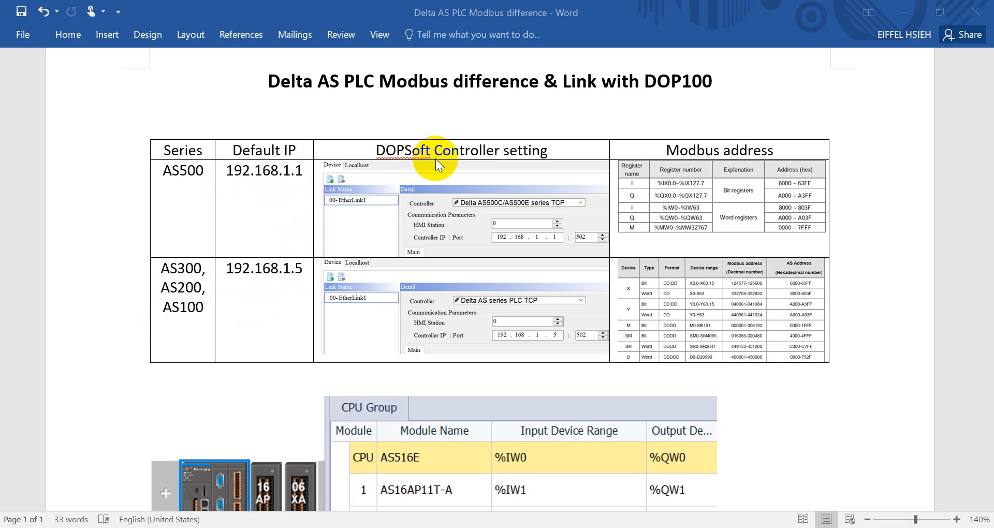
pyautogui.moveTo(428, 200)
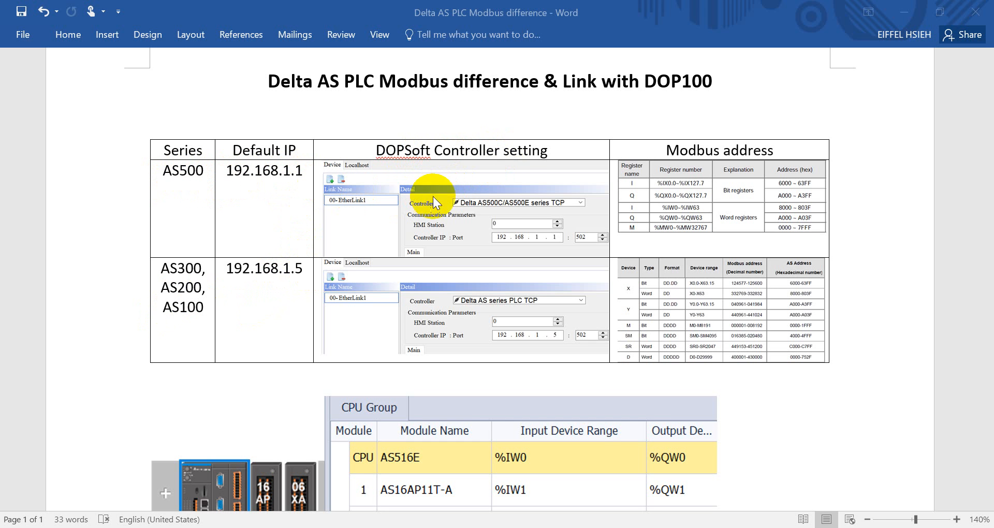
pyautogui.moveTo(582, 215)
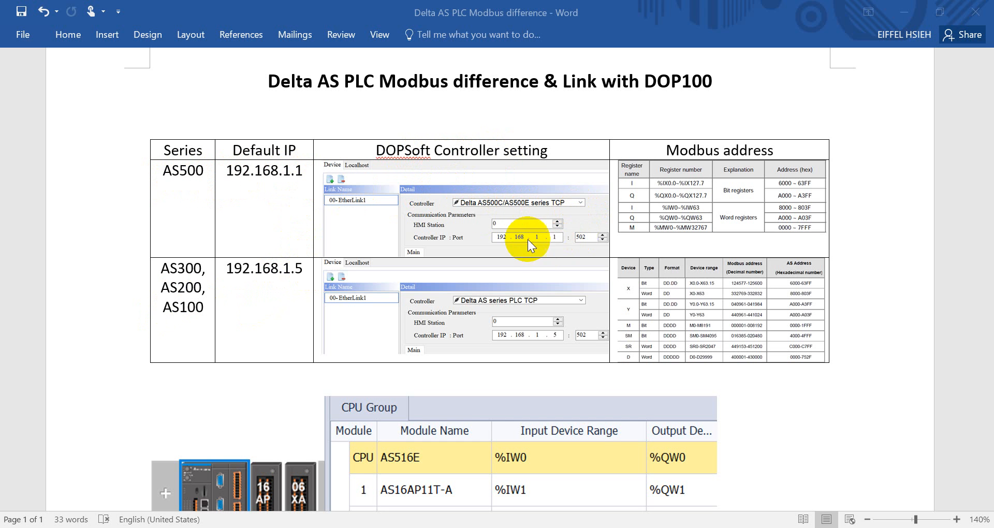
pyautogui.moveTo(409, 295)
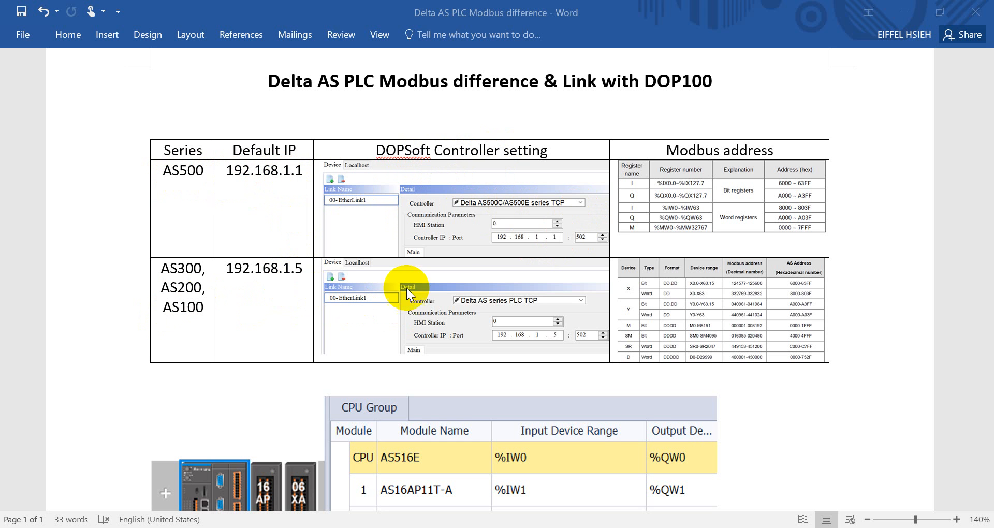
pyautogui.moveTo(481, 301)
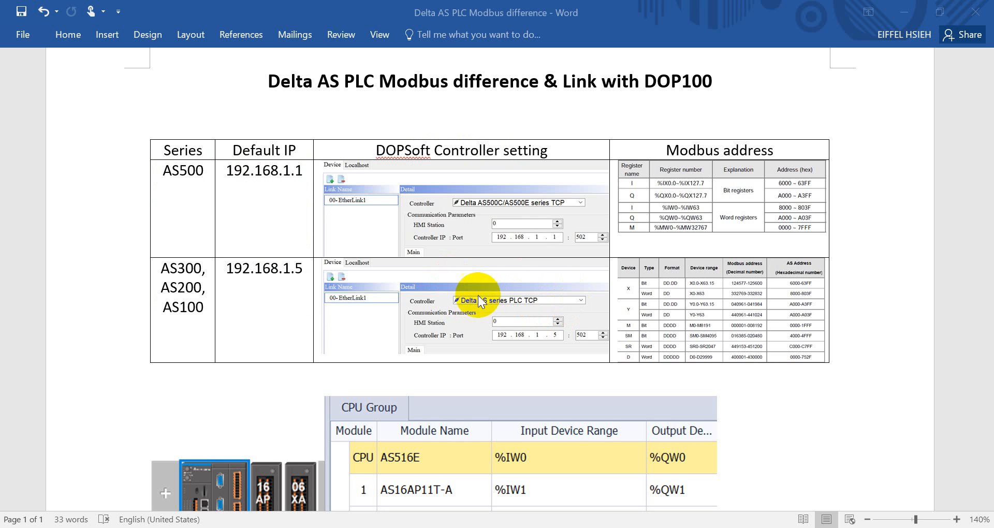
pyautogui.moveTo(583, 305)
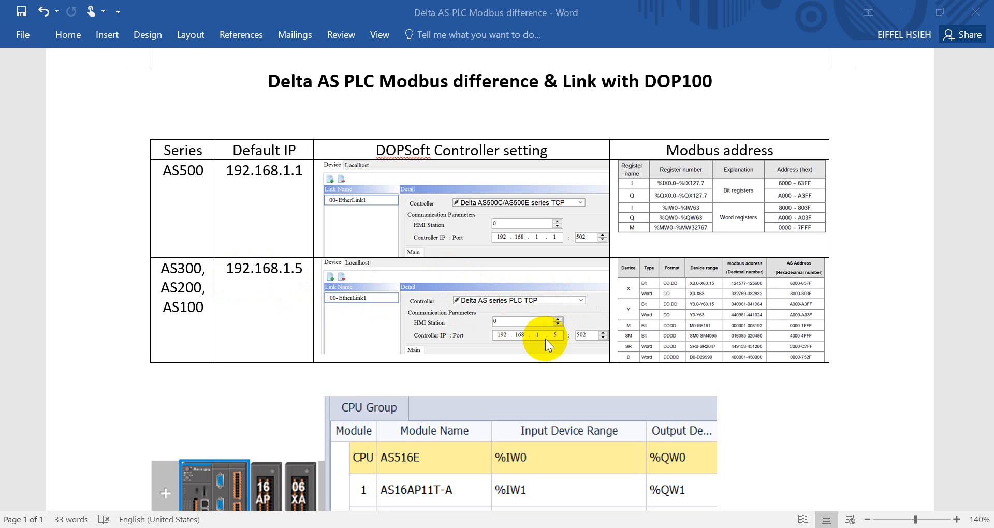
pyautogui.moveTo(725, 158)
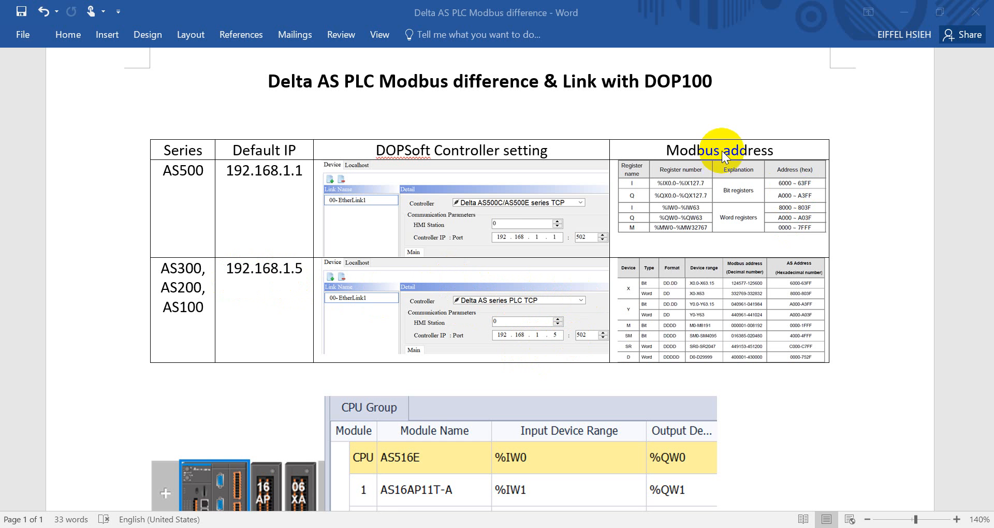
pyautogui.moveTo(732, 158)
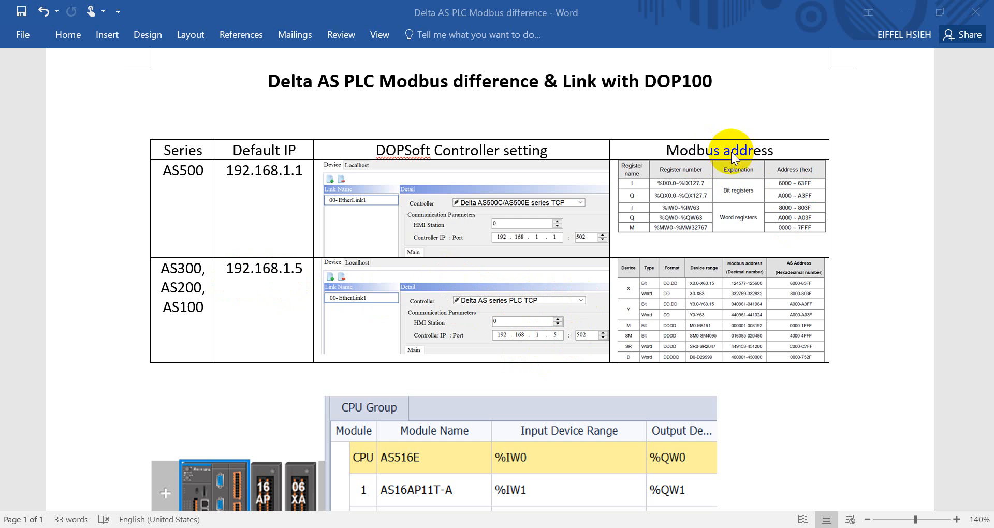
pyautogui.moveTo(632, 286)
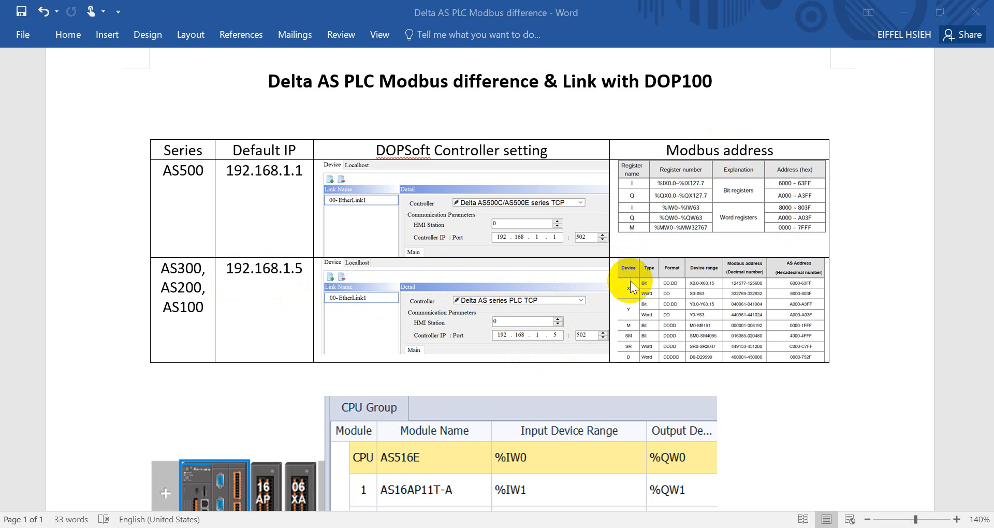
pyautogui.moveTo(633, 285)
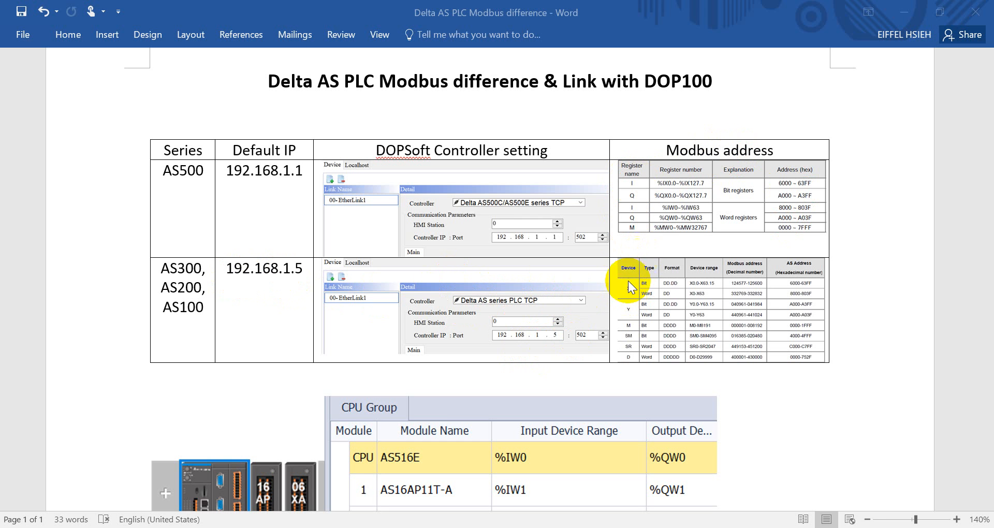
pyautogui.moveTo(631, 294)
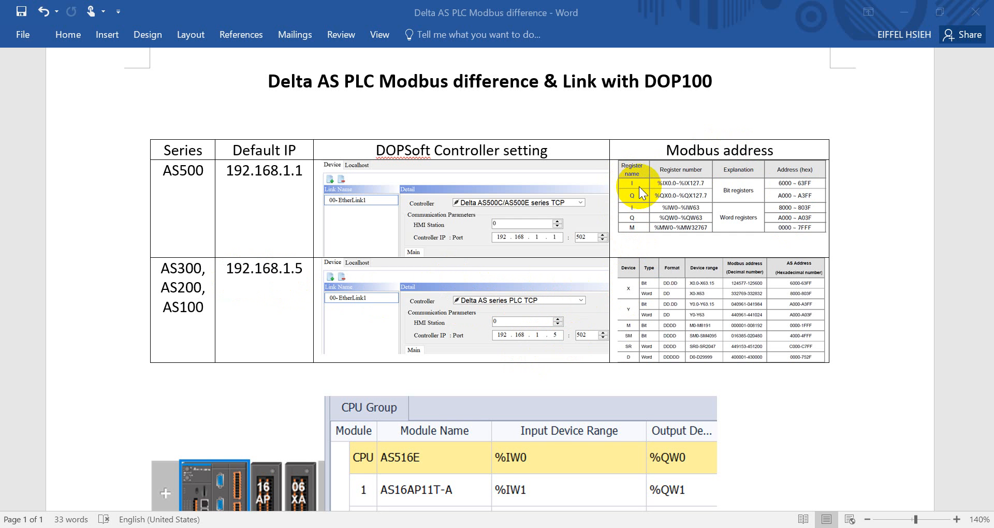
pyautogui.moveTo(637, 239)
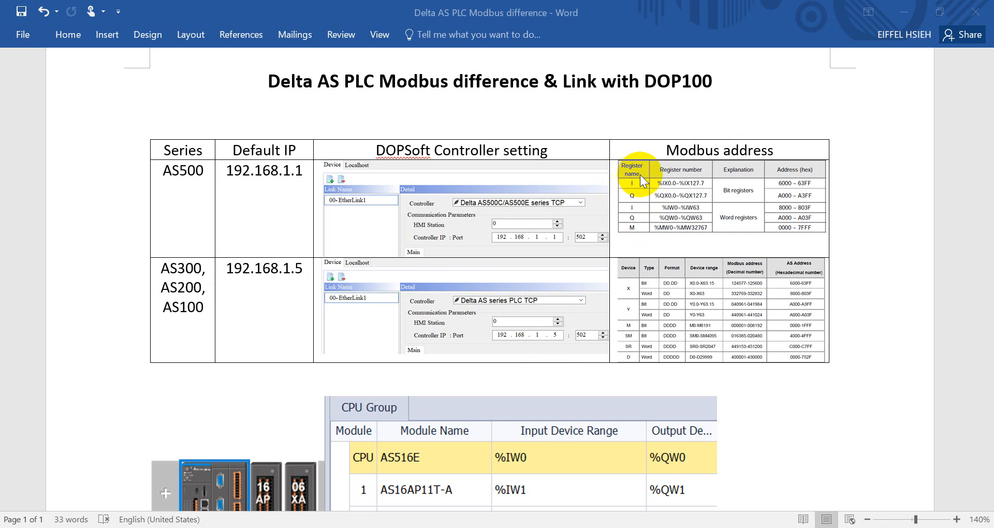
pyautogui.moveTo(605, 348)
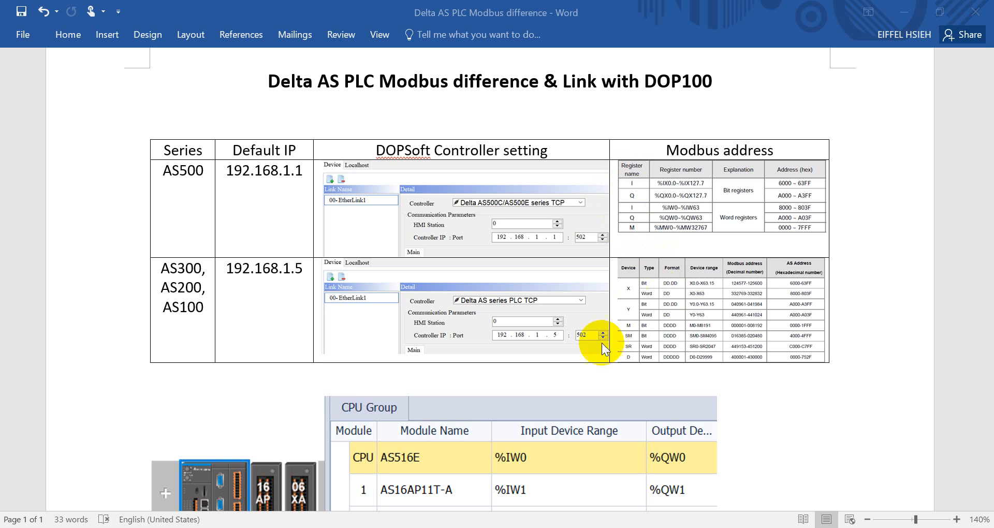
pyautogui.moveTo(634, 201)
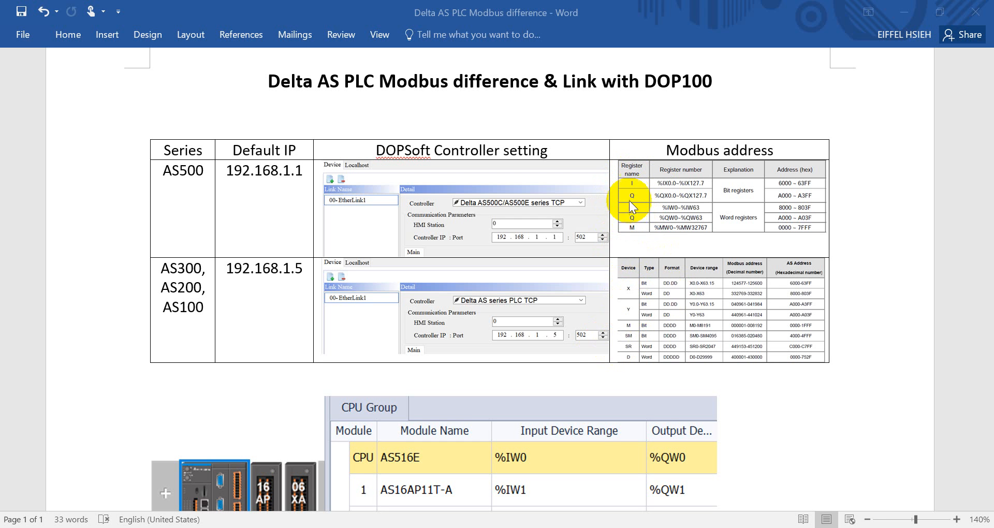
pyautogui.moveTo(641, 204)
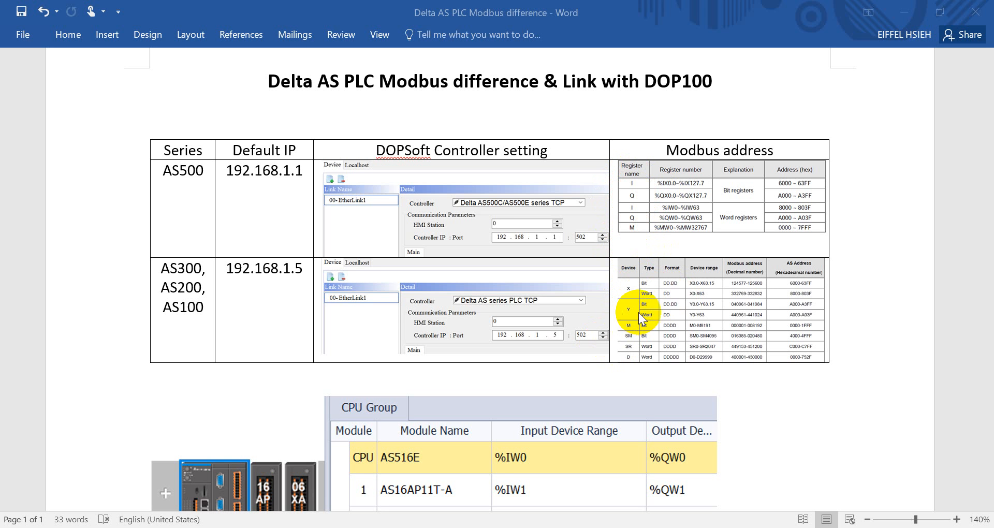
pyautogui.moveTo(630, 364)
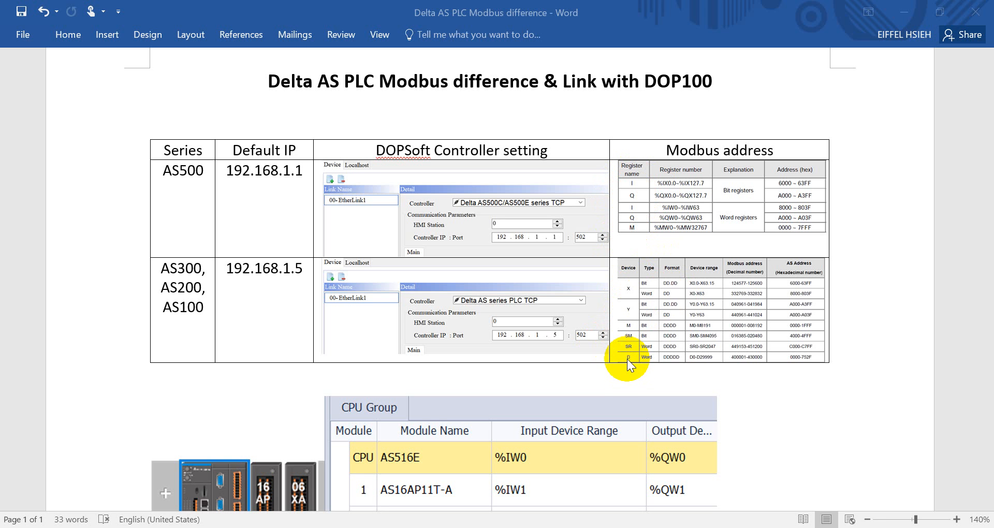
pyautogui.moveTo(627, 299)
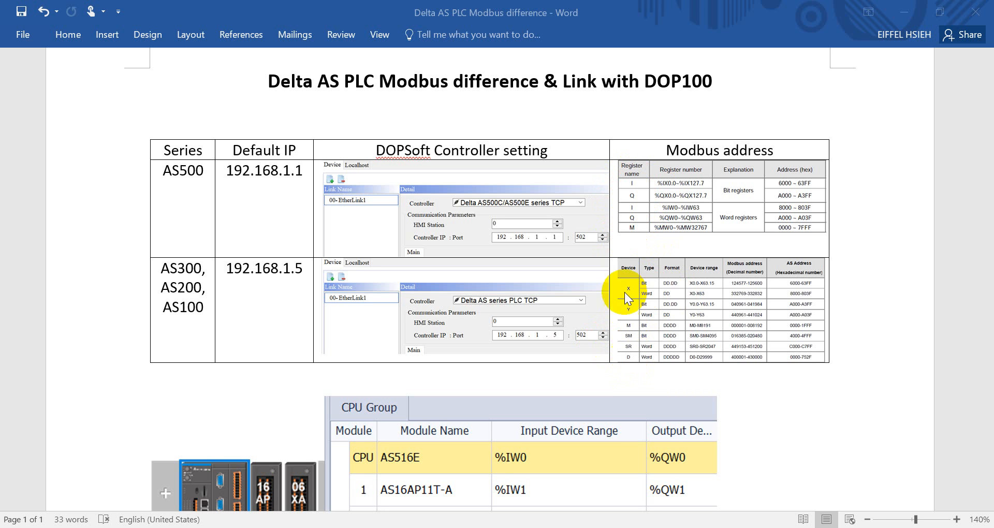
pyautogui.moveTo(780, 187)
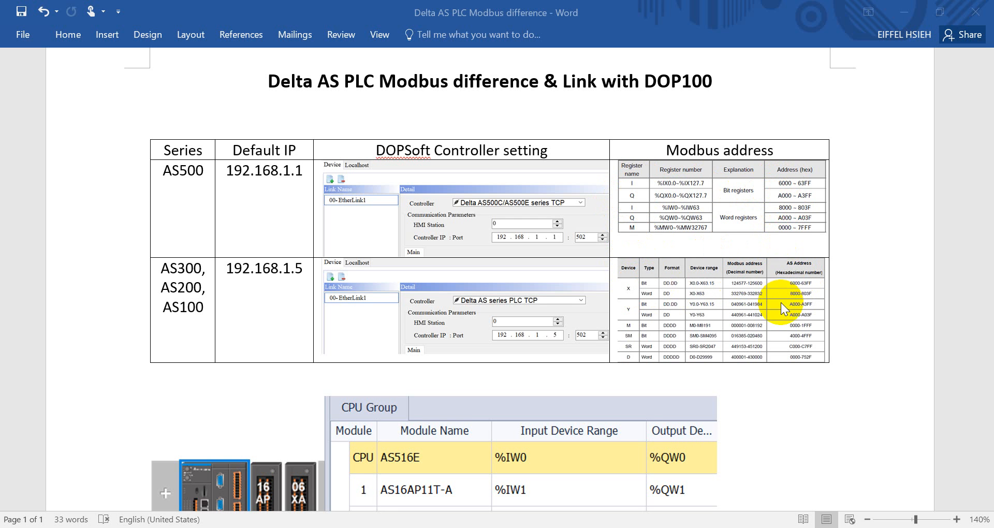
pyautogui.moveTo(789, 335)
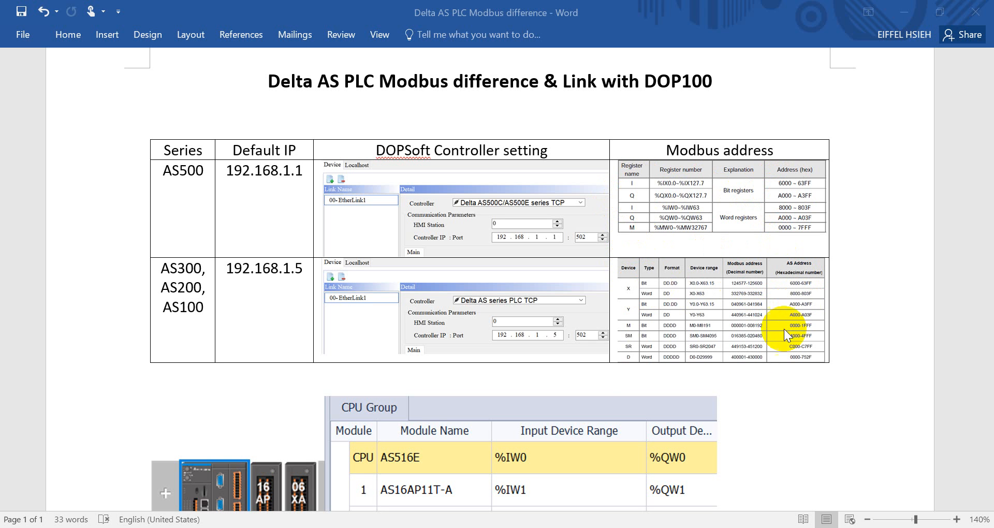
pyautogui.moveTo(792, 369)
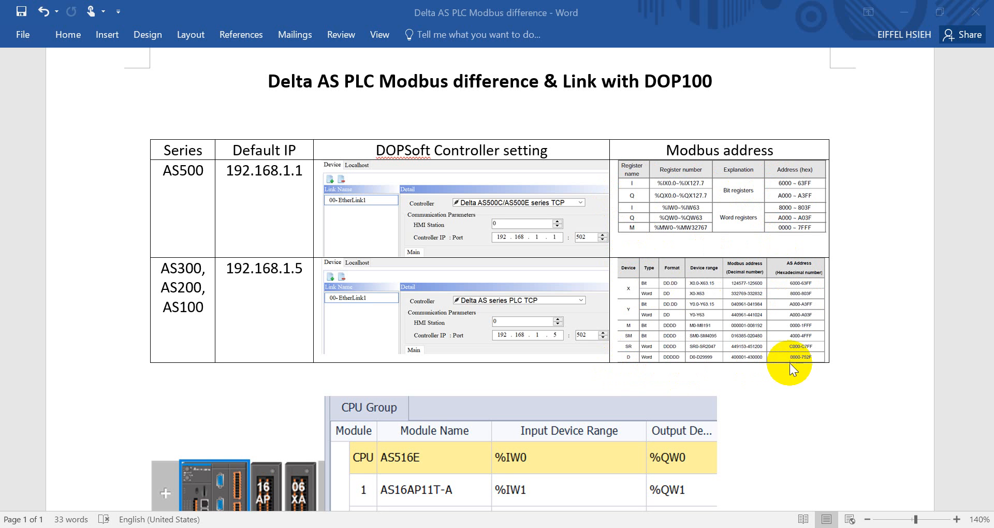
pyautogui.moveTo(786, 233)
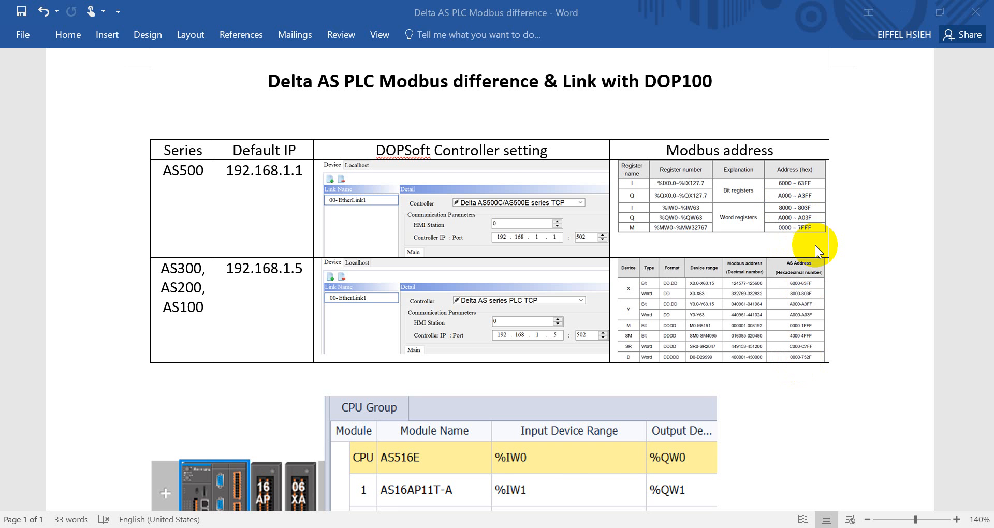
# Step: Scroll Word down to the CPU Group tables for the AS516E and AS228T-A ranges
pyautogui.scroll(-3)
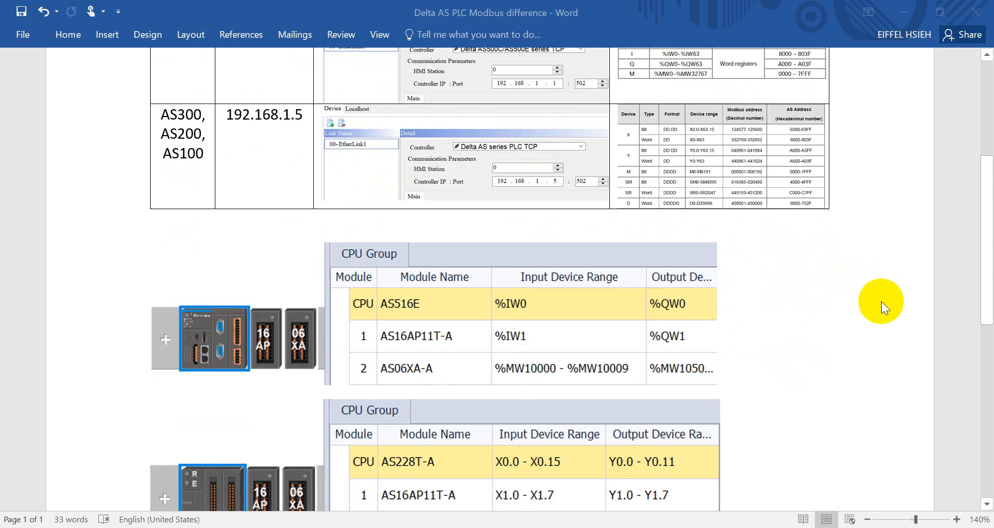
pyautogui.scroll(-3)
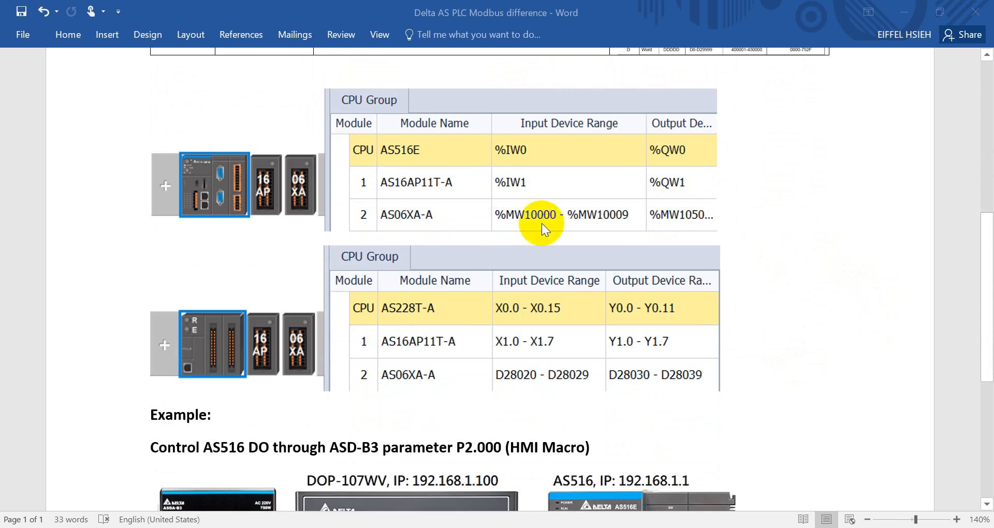
pyautogui.moveTo(192, 254)
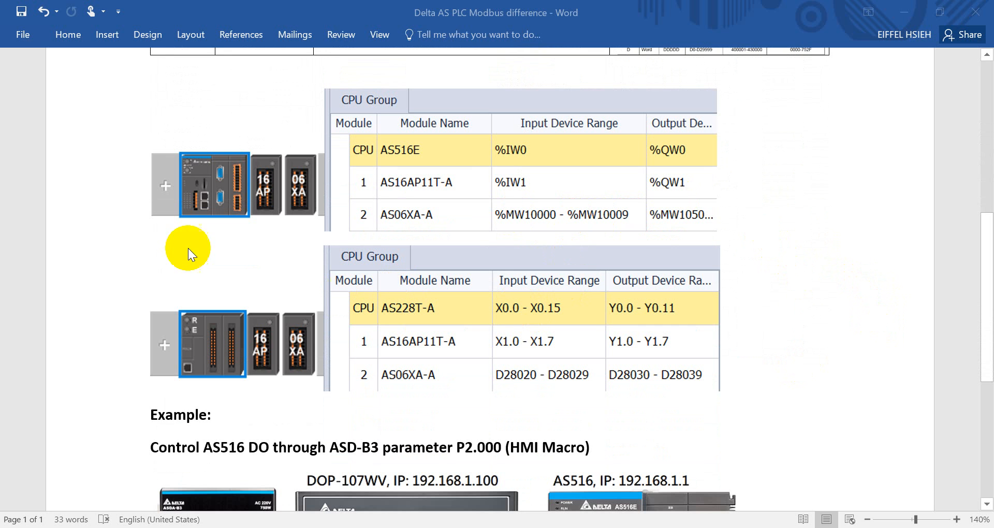
pyautogui.moveTo(276, 333)
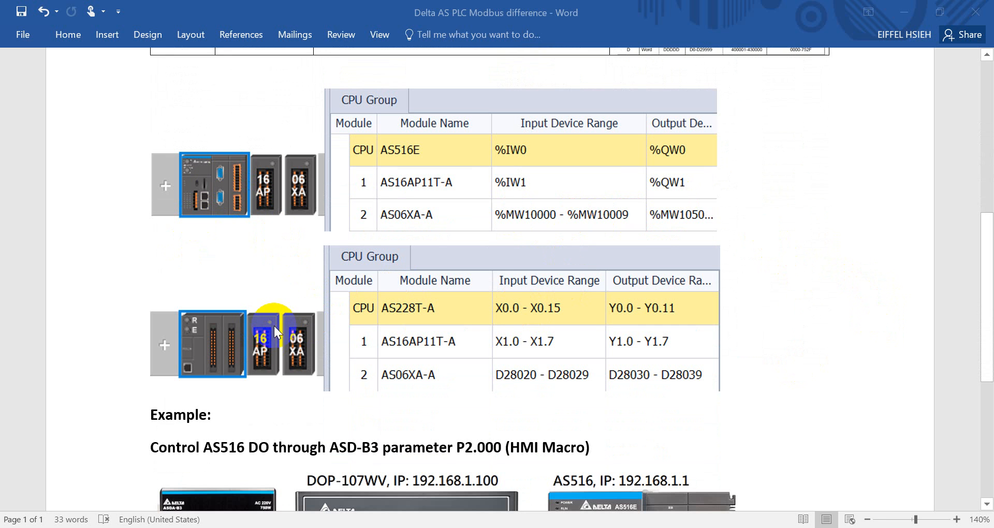
pyautogui.moveTo(218, 184)
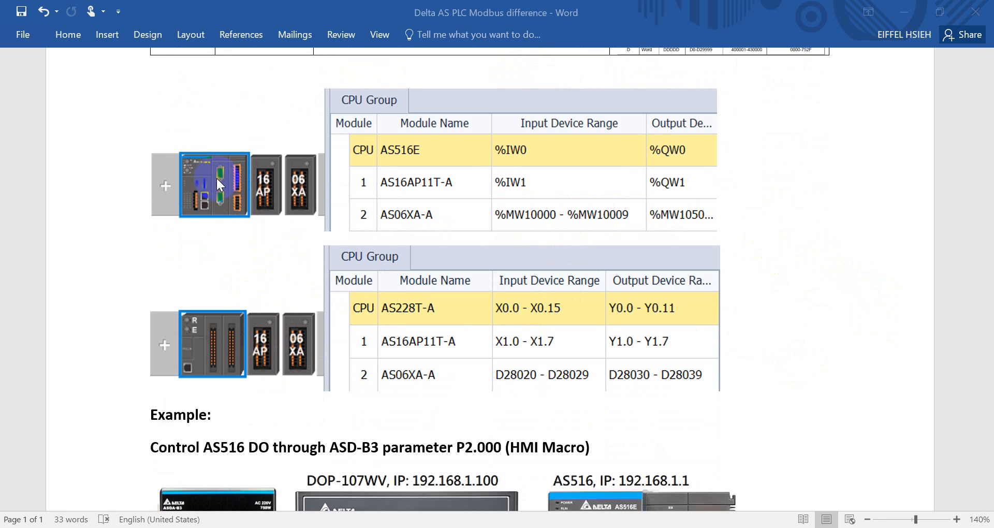
pyautogui.moveTo(529, 158)
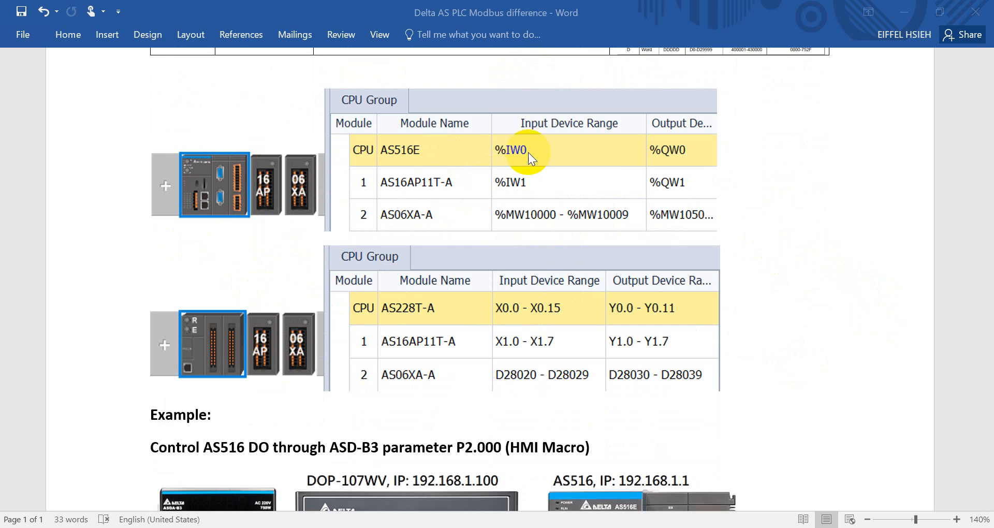
pyautogui.moveTo(495, 192)
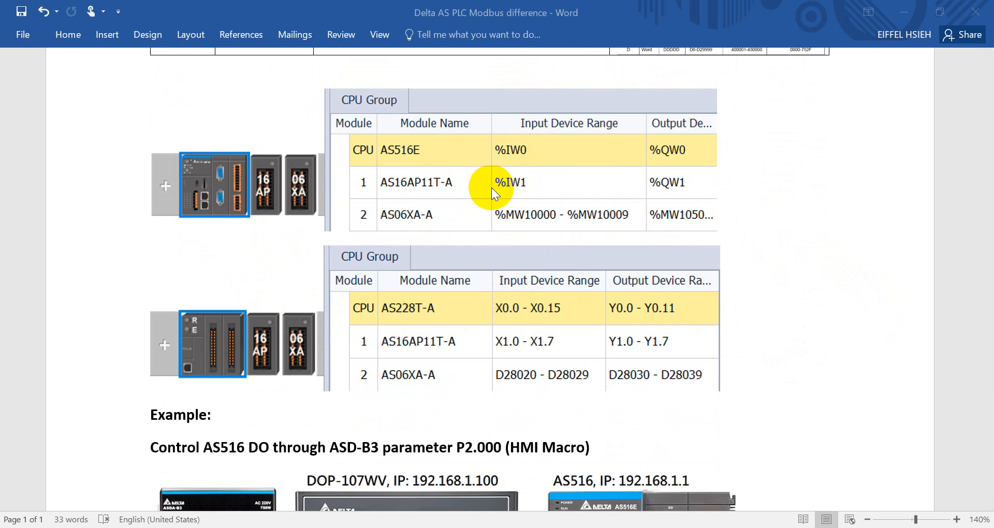
pyautogui.moveTo(510, 195)
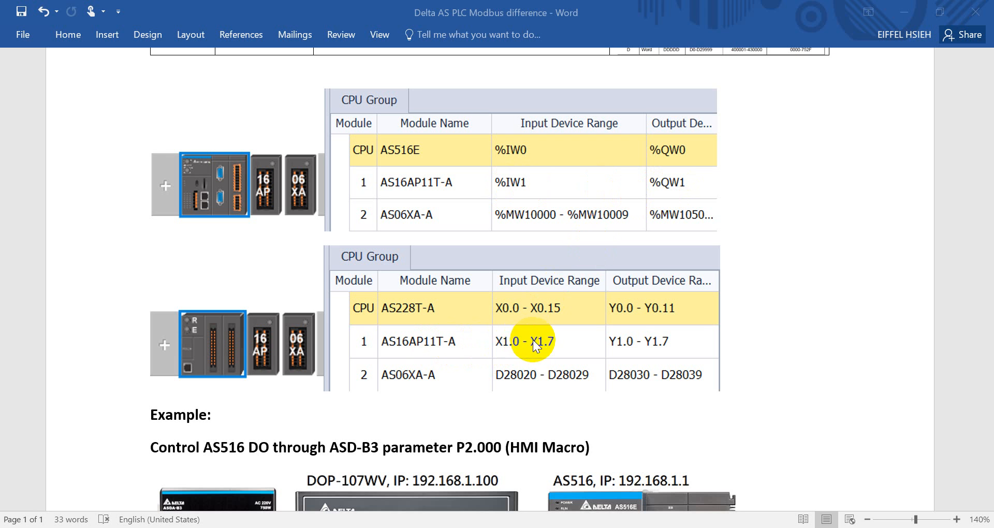
pyautogui.moveTo(625, 353)
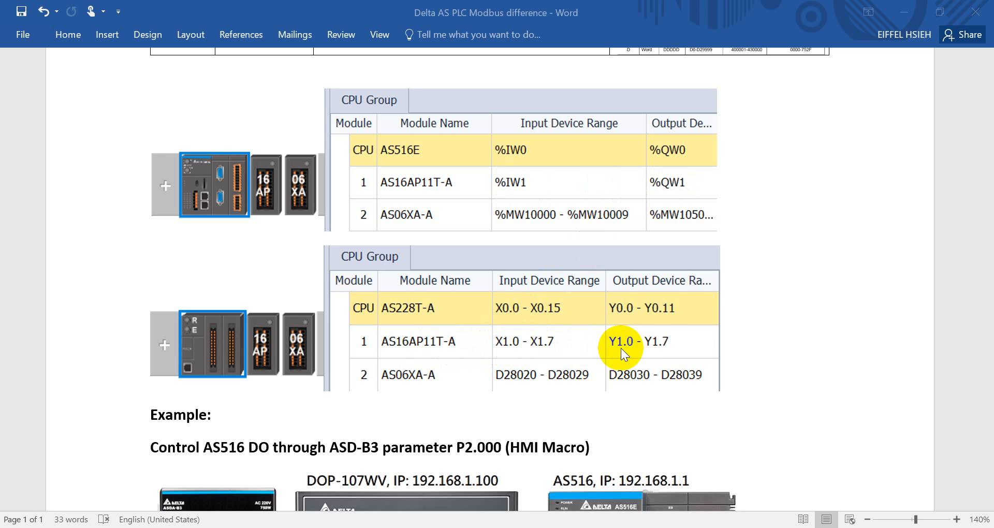
pyautogui.moveTo(524, 221)
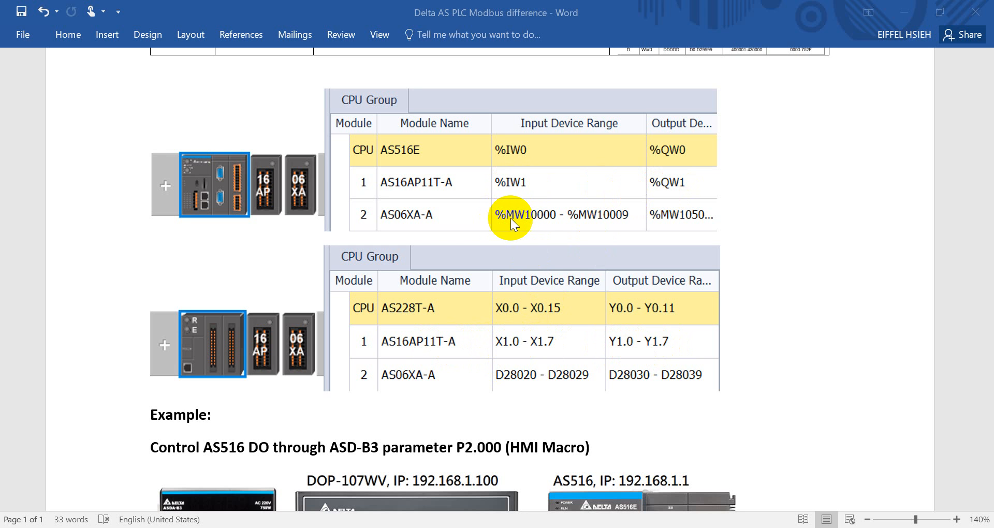
pyautogui.moveTo(525, 228)
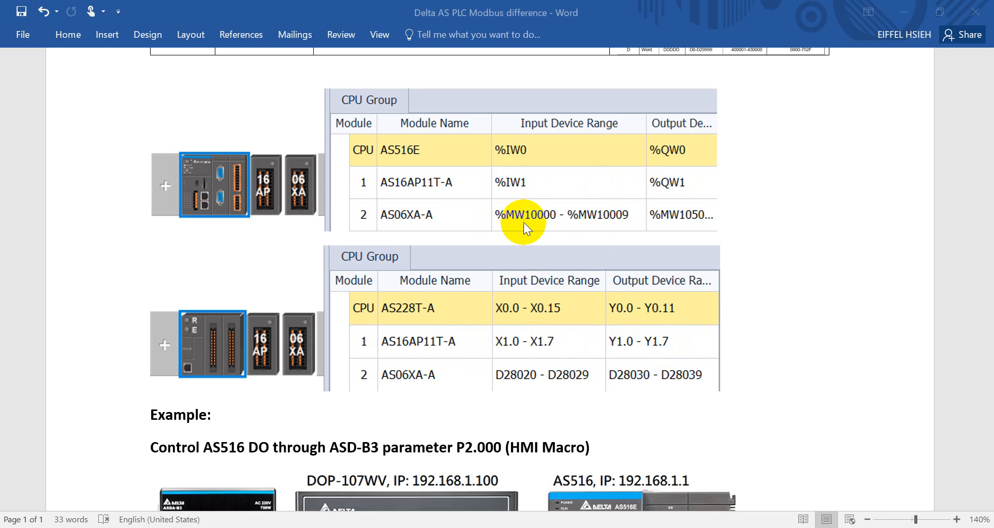
pyautogui.moveTo(505, 381)
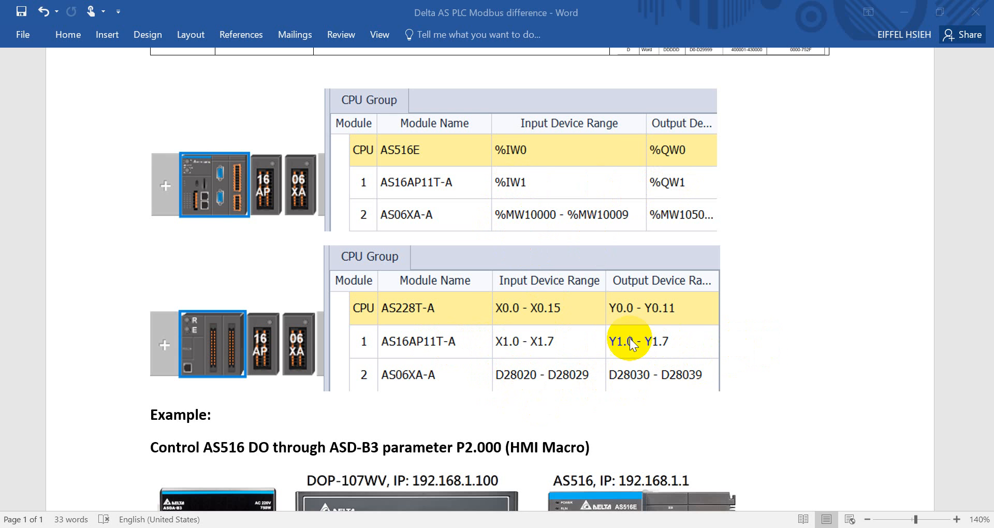
# Step: Scroll to the example diagram wiring ASD-B3 via RS485 and AS516 via RJ45 to DOP-107WV
pyautogui.scroll(-3)
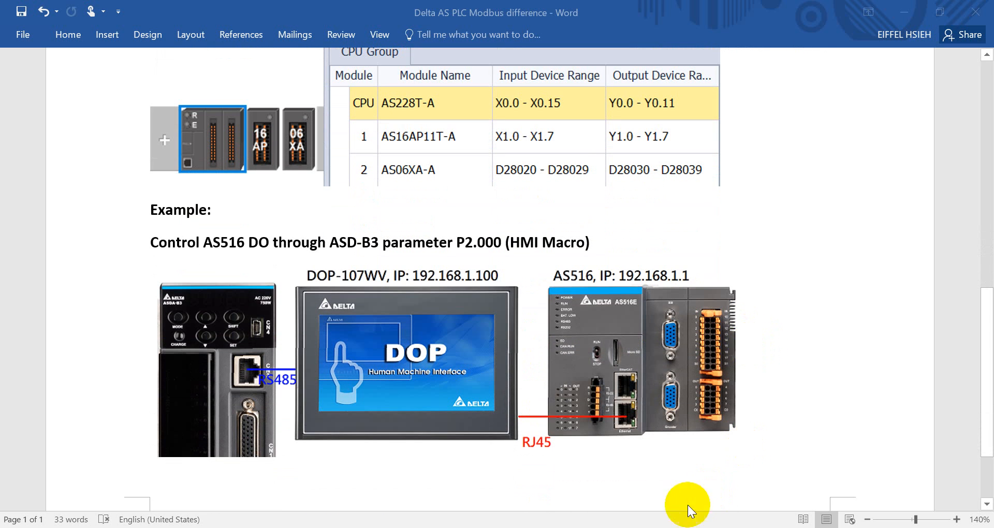
pyautogui.moveTo(269, 283)
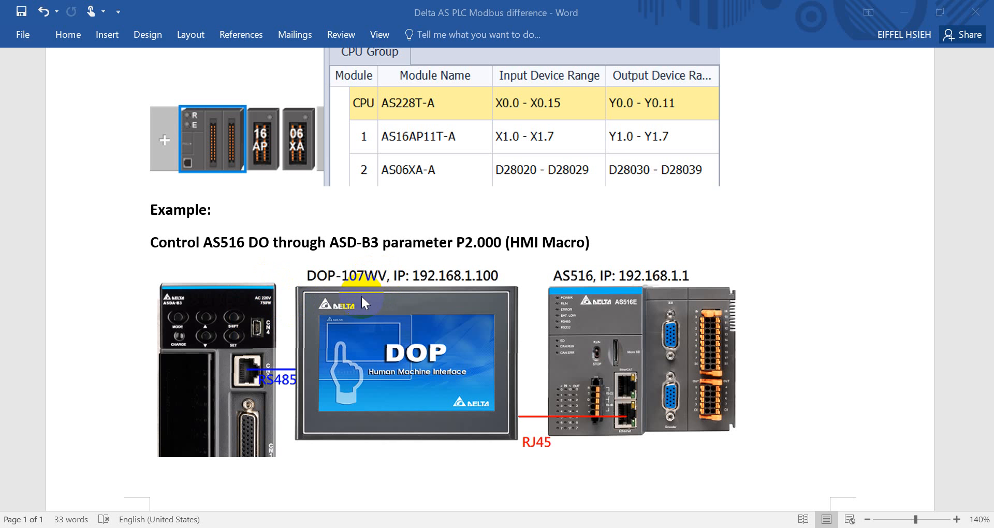
pyautogui.doubleClick(404, 242)
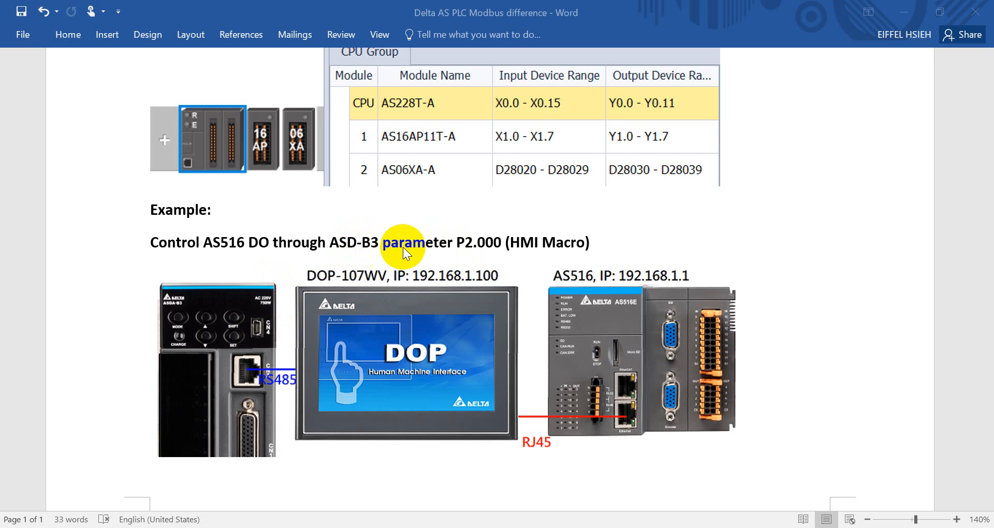
pyautogui.moveTo(524, 254)
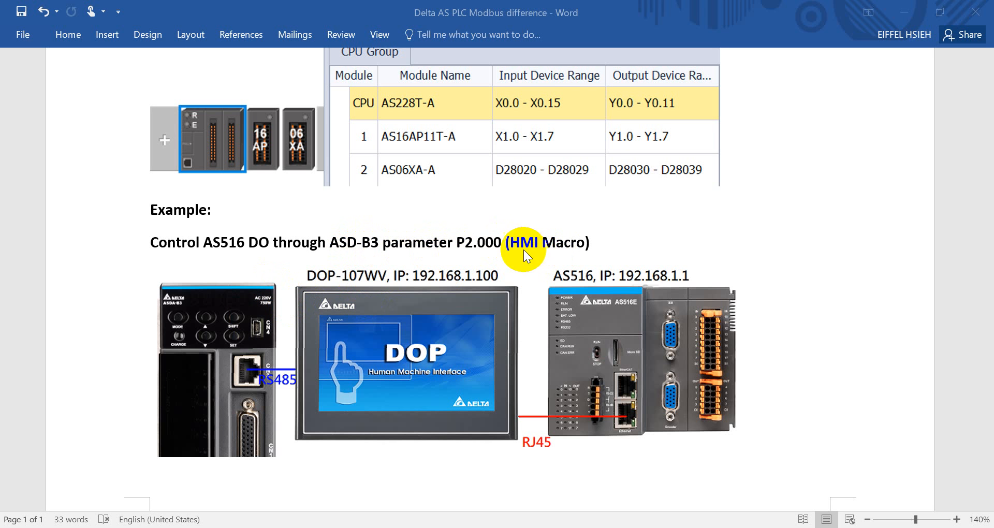
pyautogui.moveTo(532, 283)
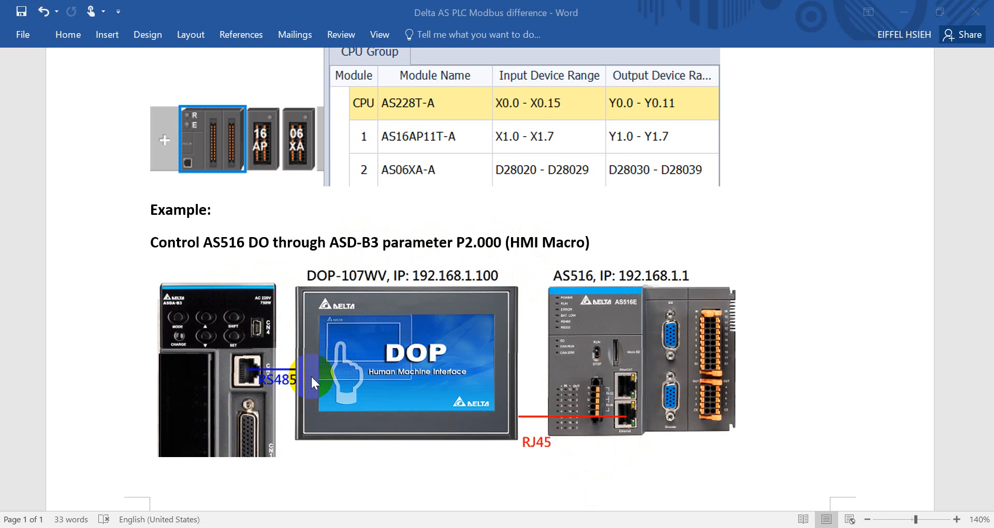
pyautogui.moveTo(634, 432)
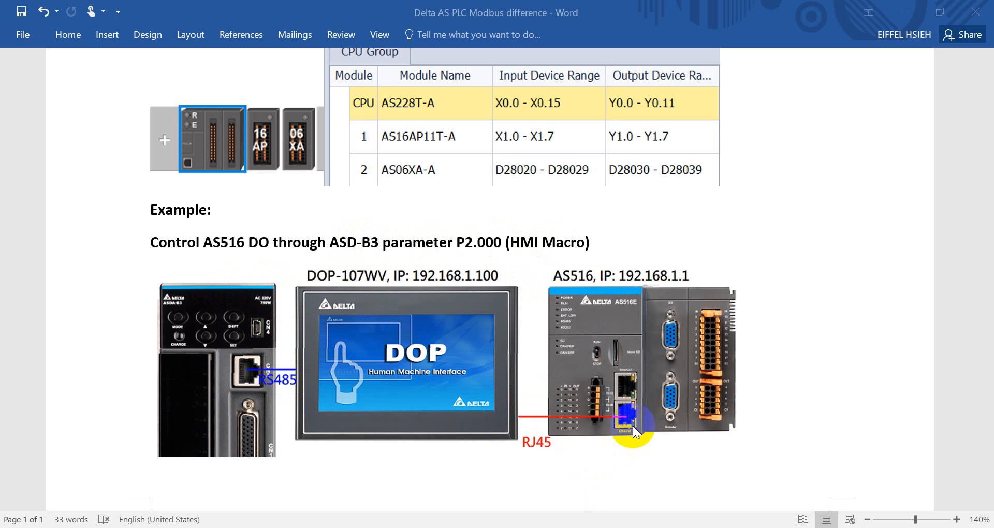
pyautogui.moveTo(628, 422)
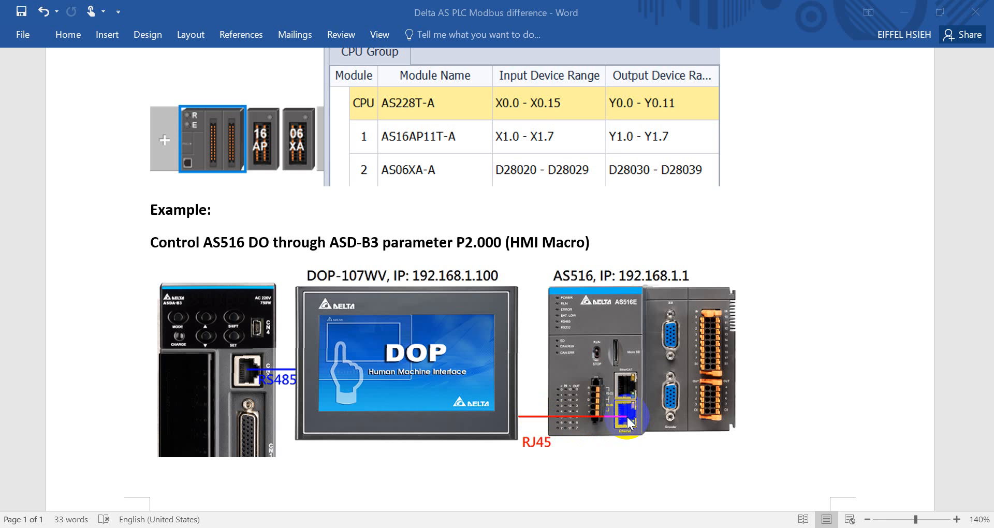
pyautogui.moveTo(631, 401)
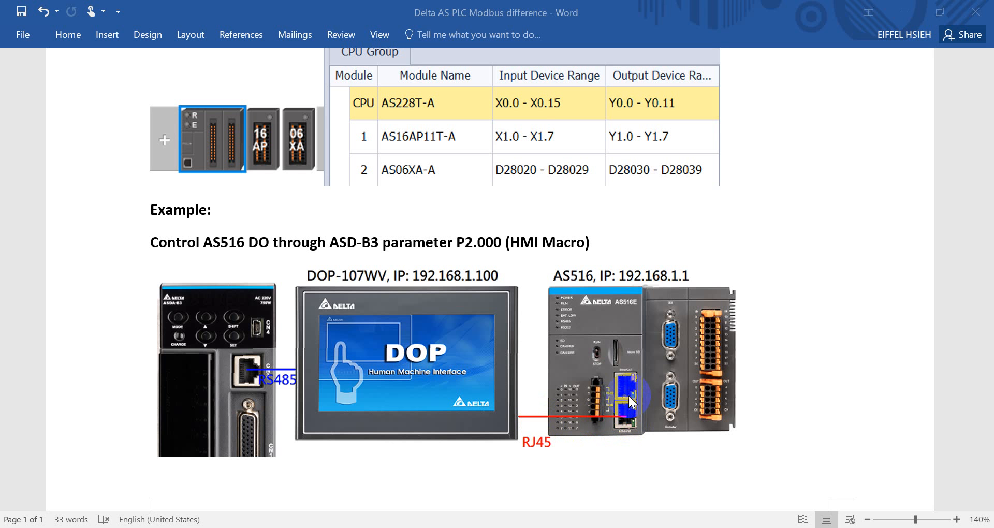
pyautogui.moveTo(622, 387)
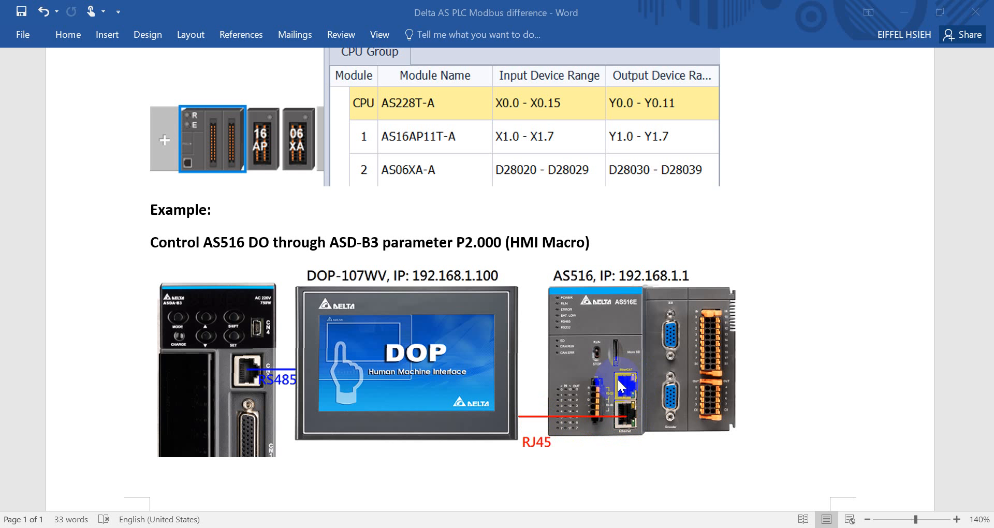
pyautogui.moveTo(623, 418)
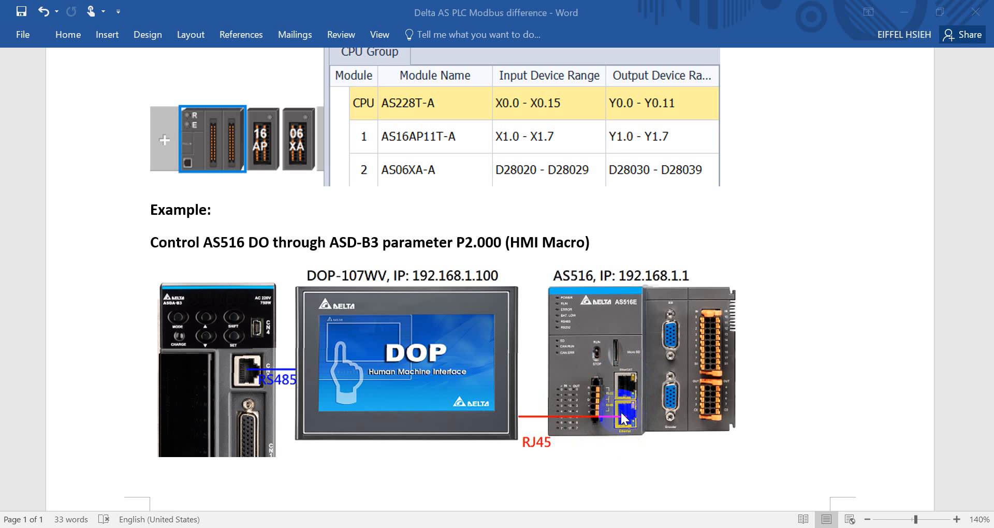
pyautogui.moveTo(632, 415)
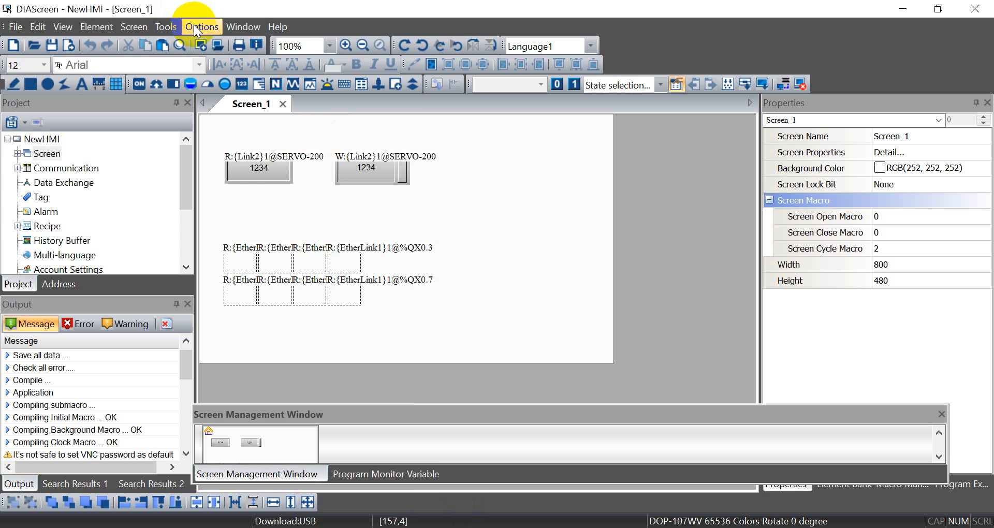
pyautogui.click(202, 27)
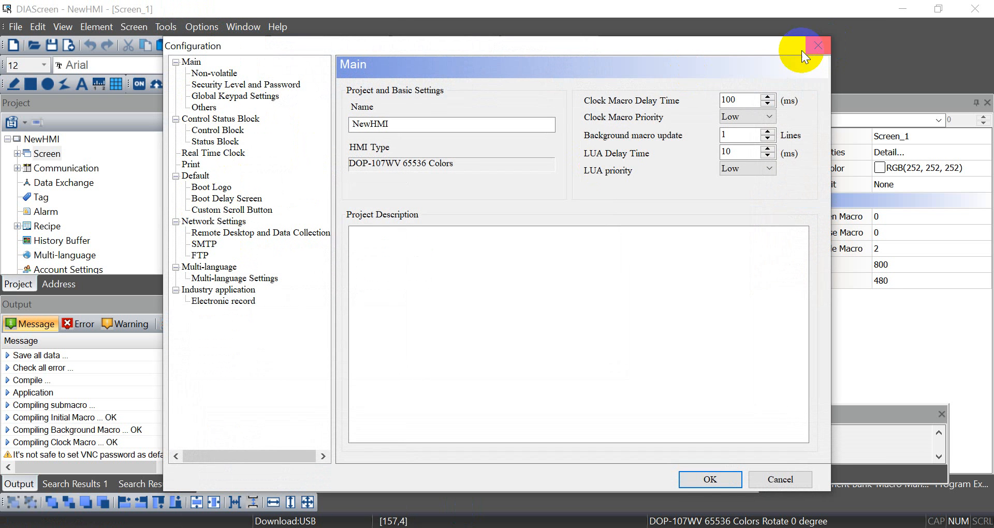
pyautogui.click(710, 480)
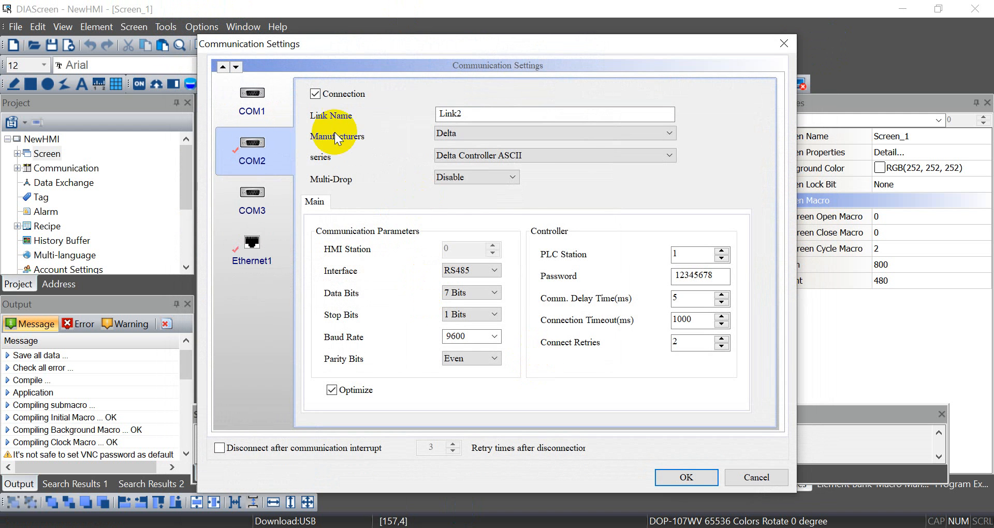
pyautogui.click(251, 249)
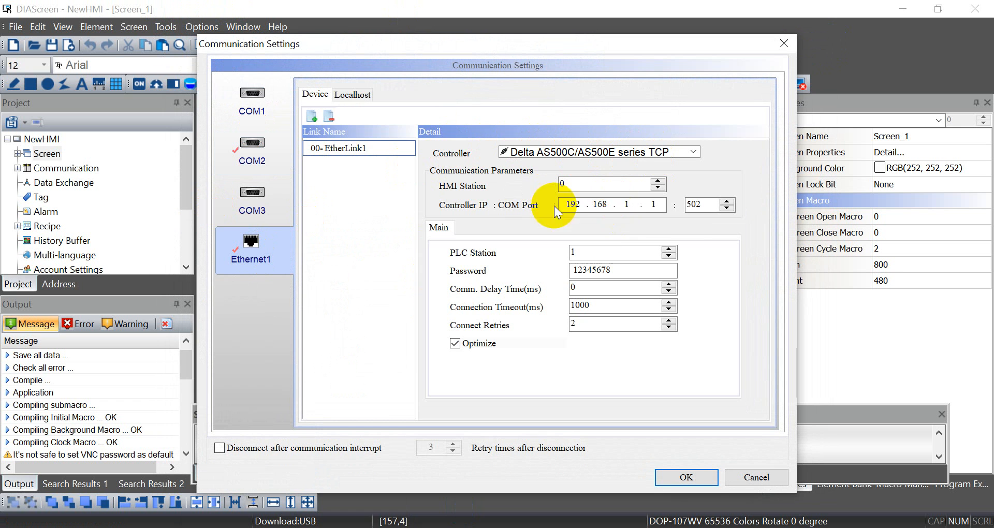
pyautogui.click(352, 95)
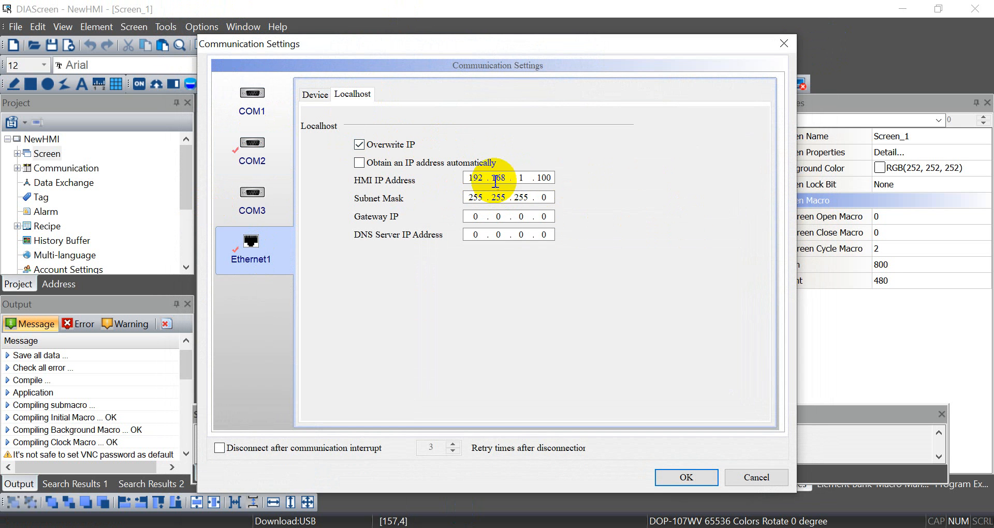
pyautogui.moveTo(647, 421)
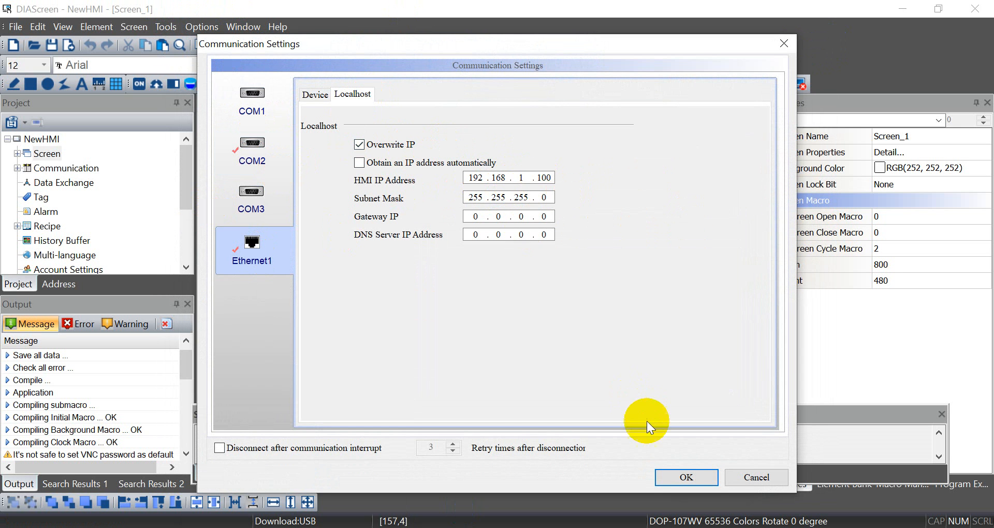
pyautogui.click(686, 478)
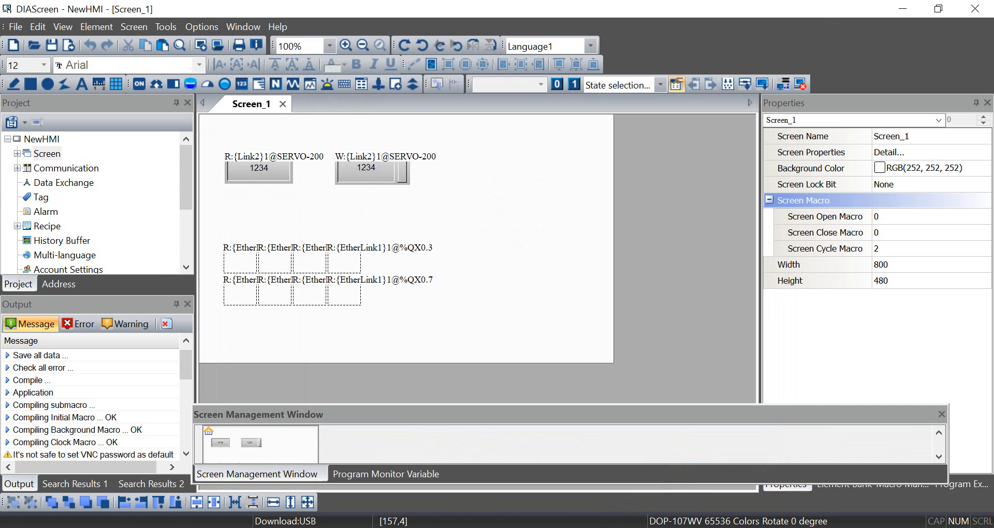
pyautogui.click(202, 26)
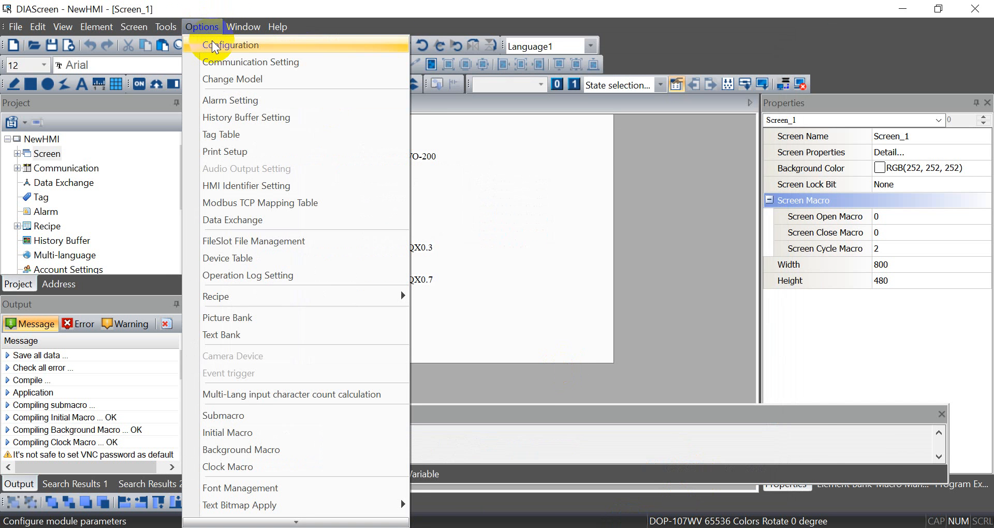
pyautogui.click(232, 44)
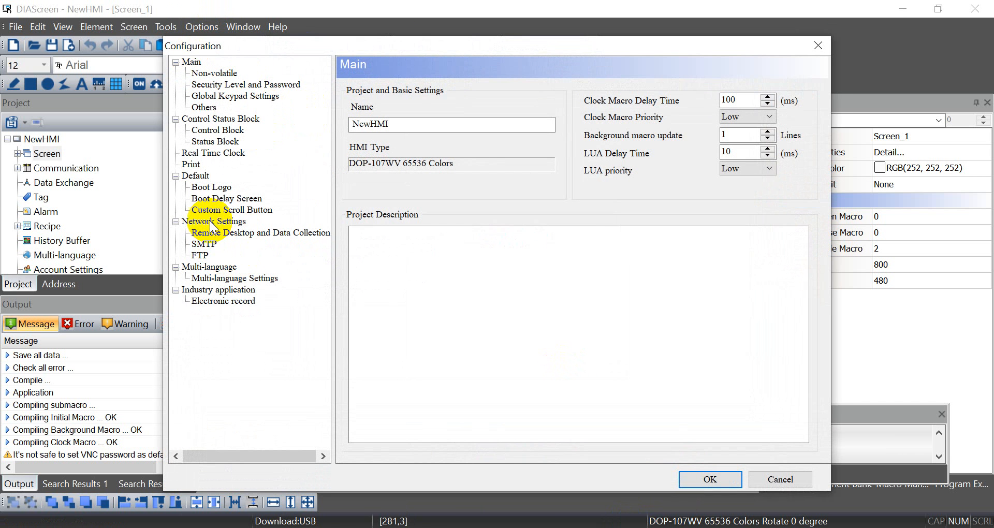
pyautogui.click(260, 232)
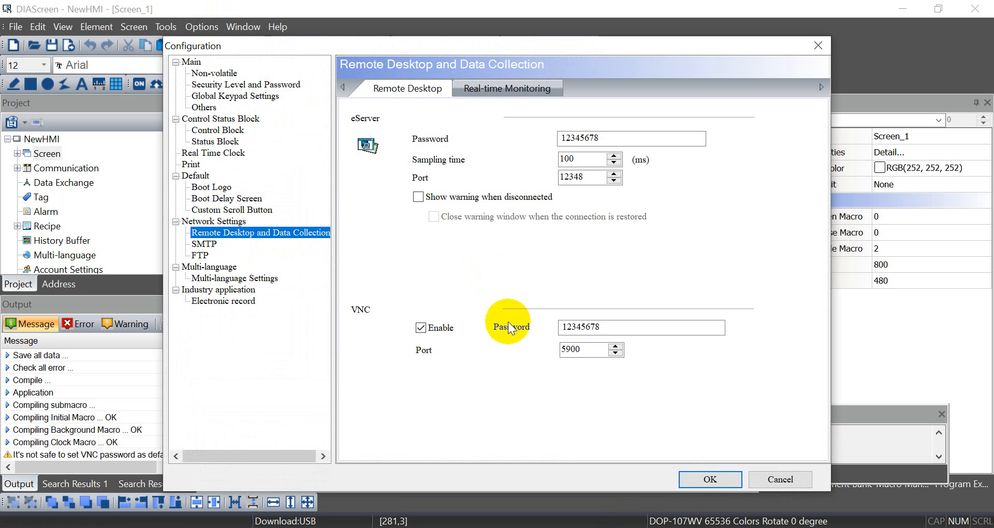
pyautogui.moveTo(780, 479)
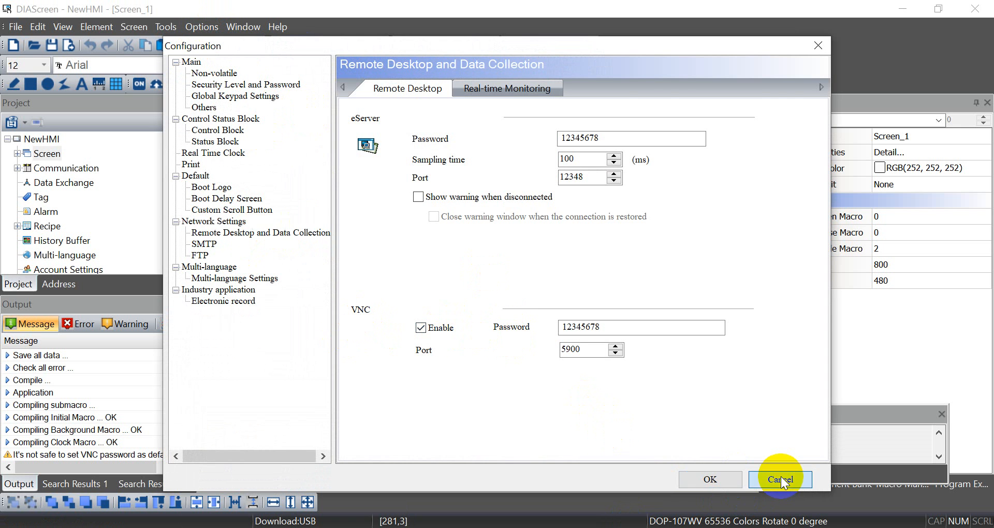
pyautogui.click(779, 479)
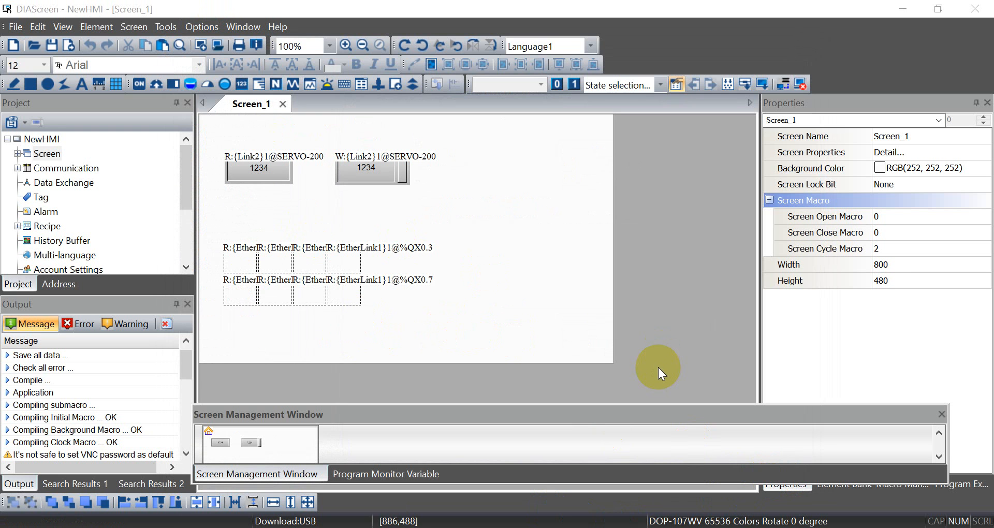
pyautogui.moveTo(280, 180)
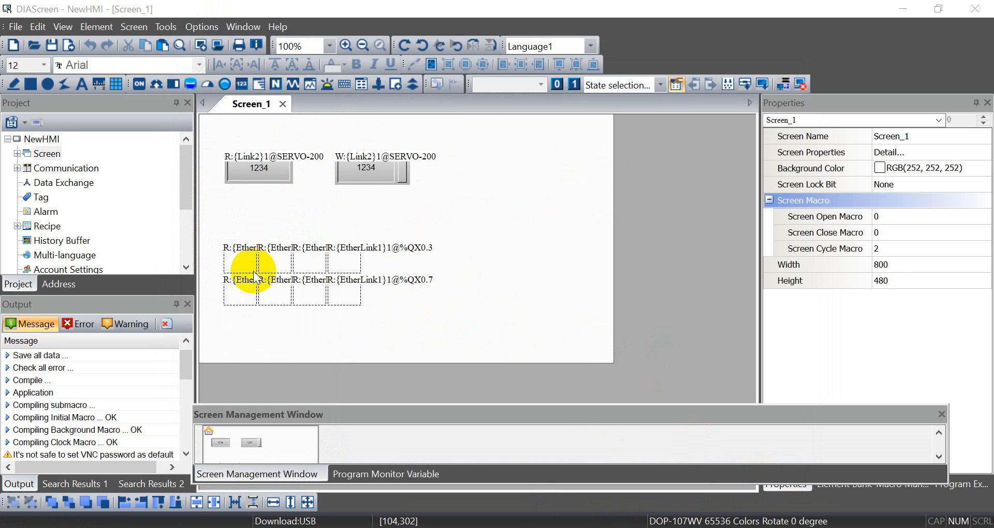
pyautogui.moveTo(299, 225)
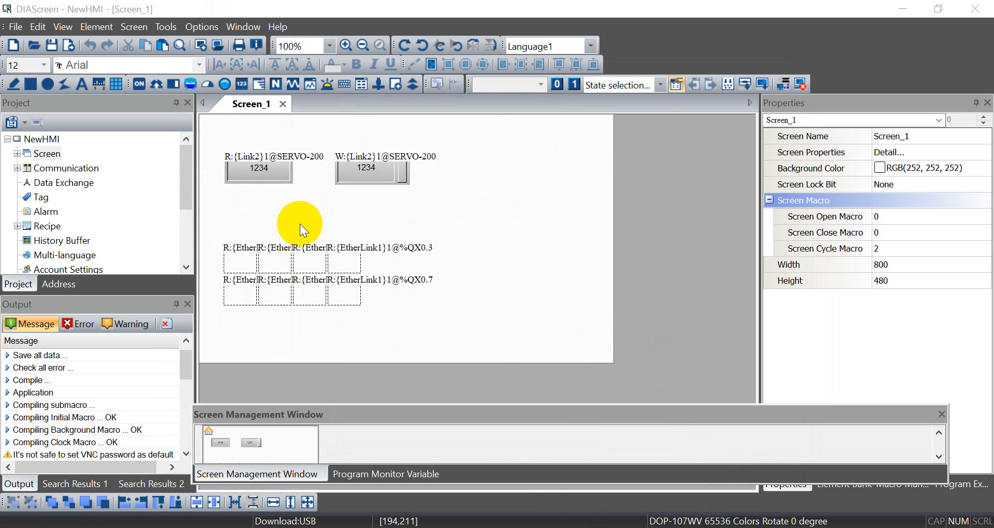
pyautogui.click(258, 170)
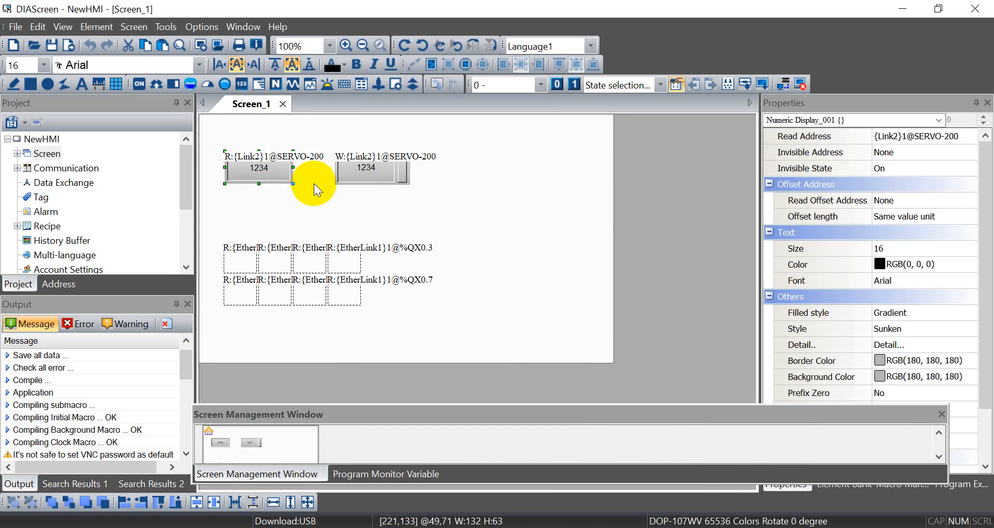
pyautogui.moveTo(266, 177)
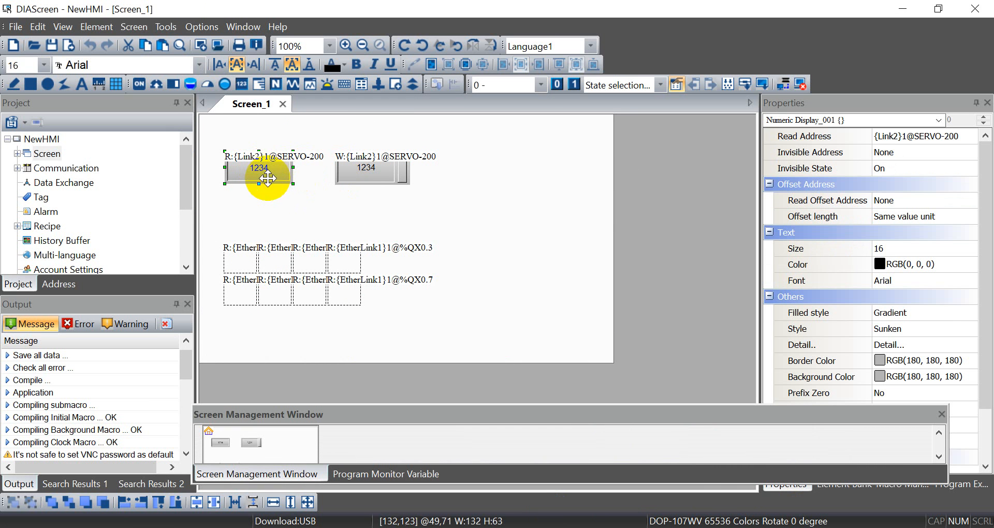
pyautogui.moveTo(263, 181)
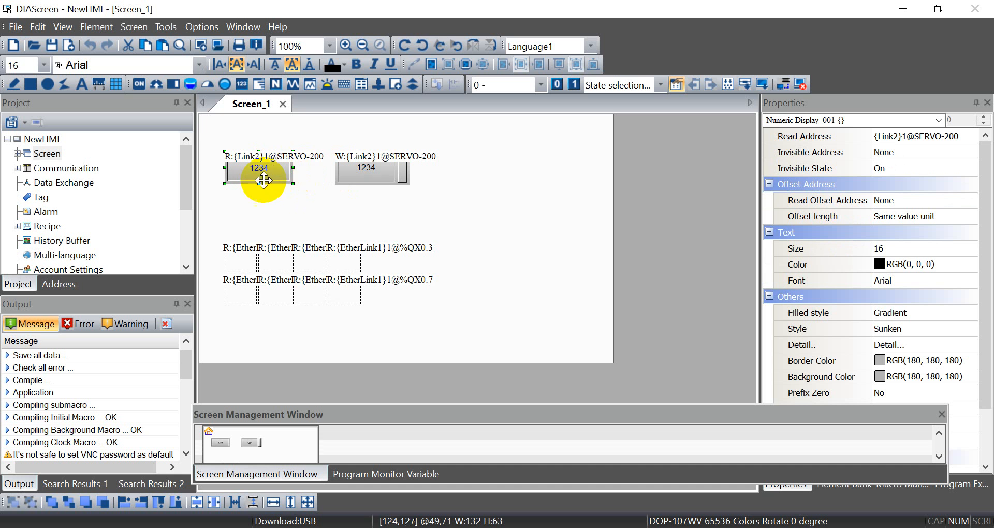
pyautogui.click(373, 172)
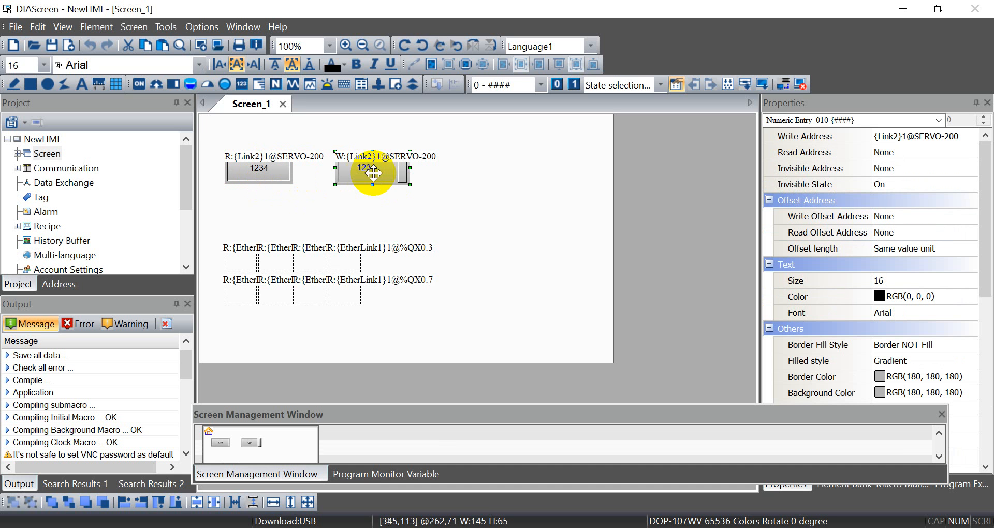
pyautogui.moveTo(370, 171)
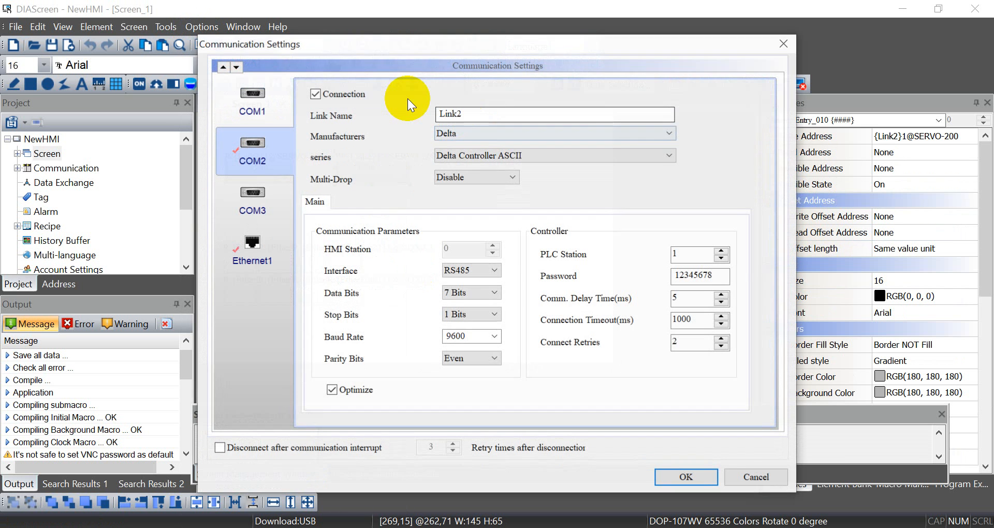
pyautogui.moveTo(461, 250)
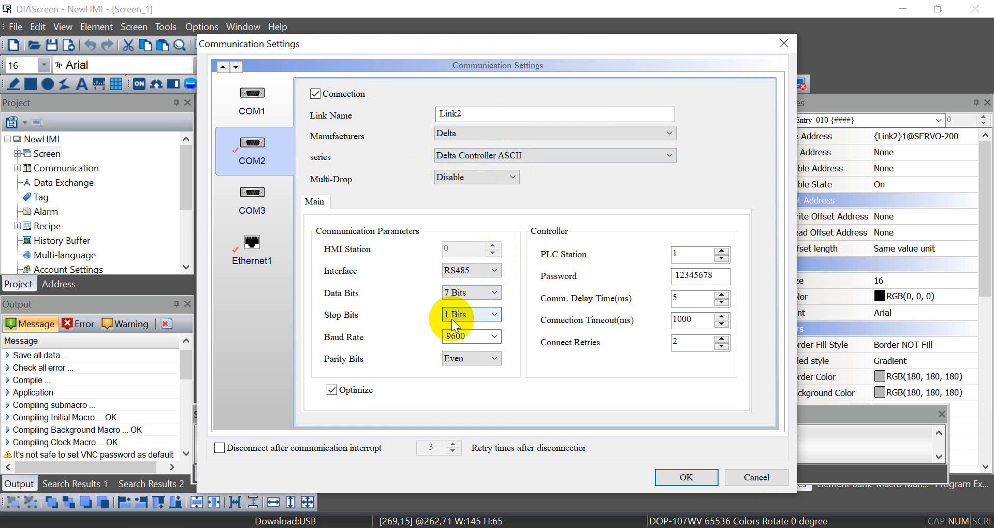
pyautogui.click(696, 320)
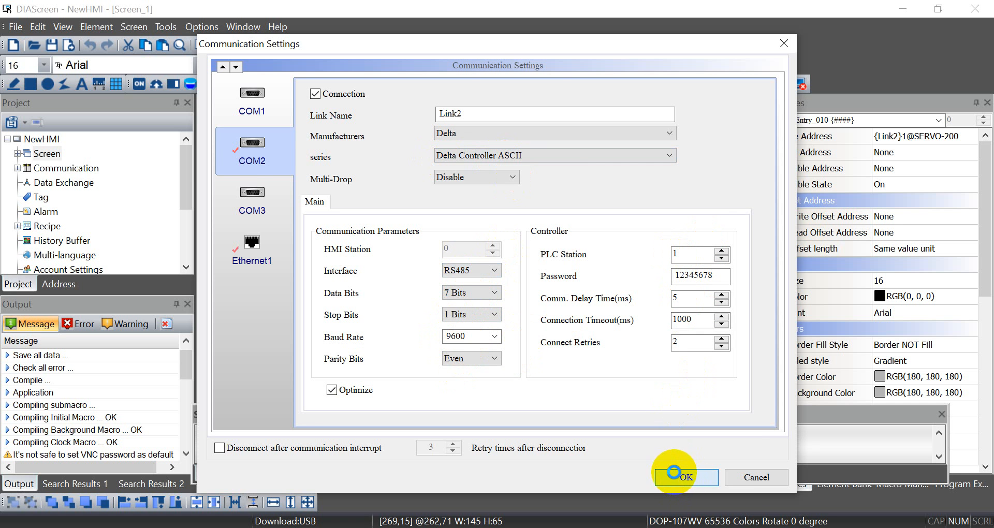
pyautogui.click(686, 477)
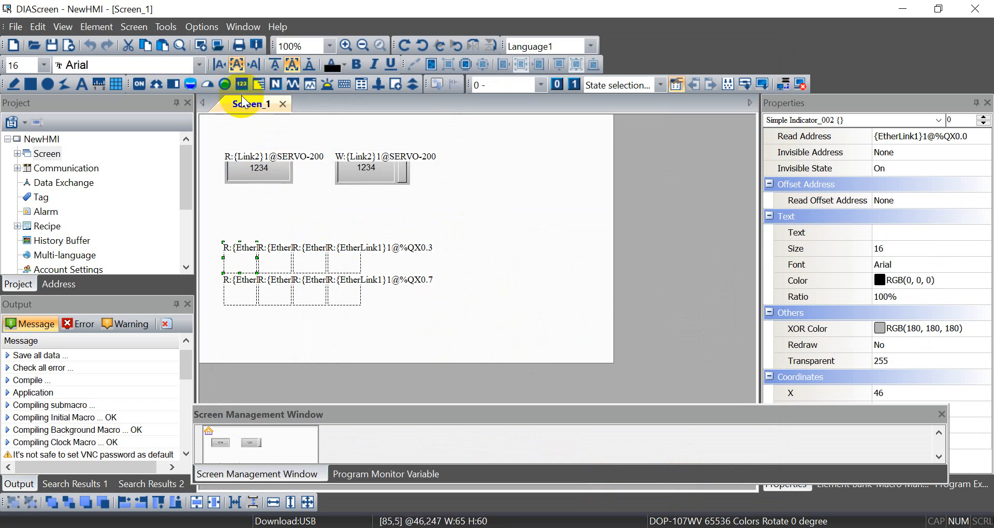
# Step: Inspect the simple indicator's EtherLink1 %QX0.0 read address and close its properties unchanged
pyautogui.click(224, 84)
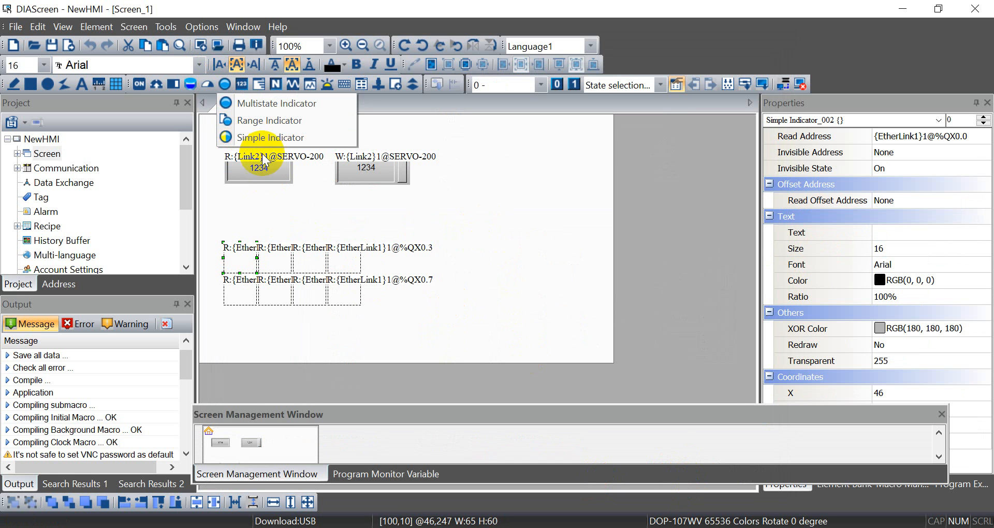
pyautogui.click(269, 138)
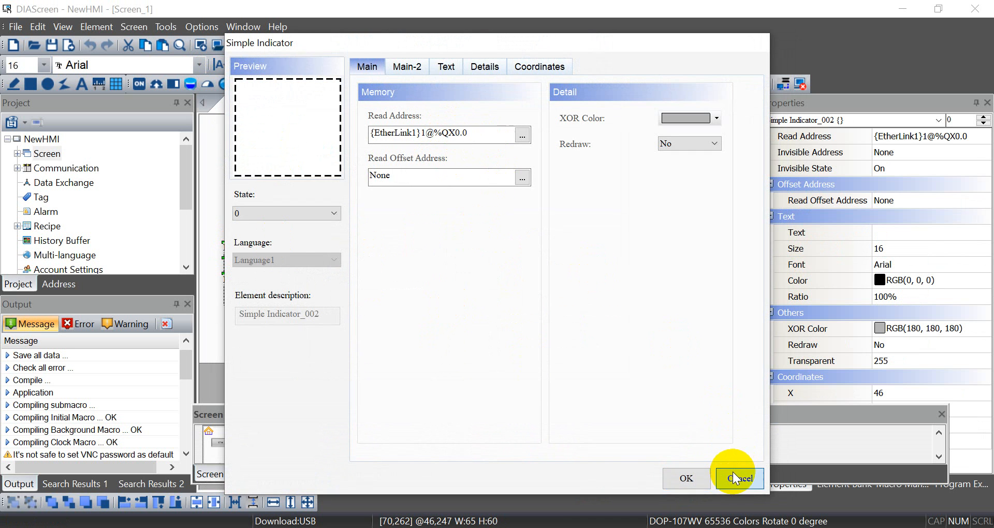
pyautogui.click(739, 479)
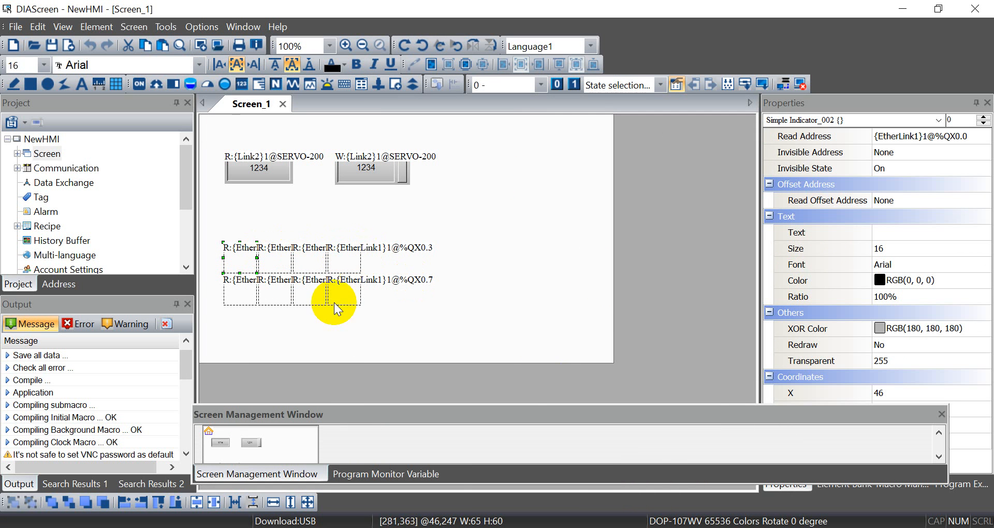
pyautogui.moveTo(398, 230)
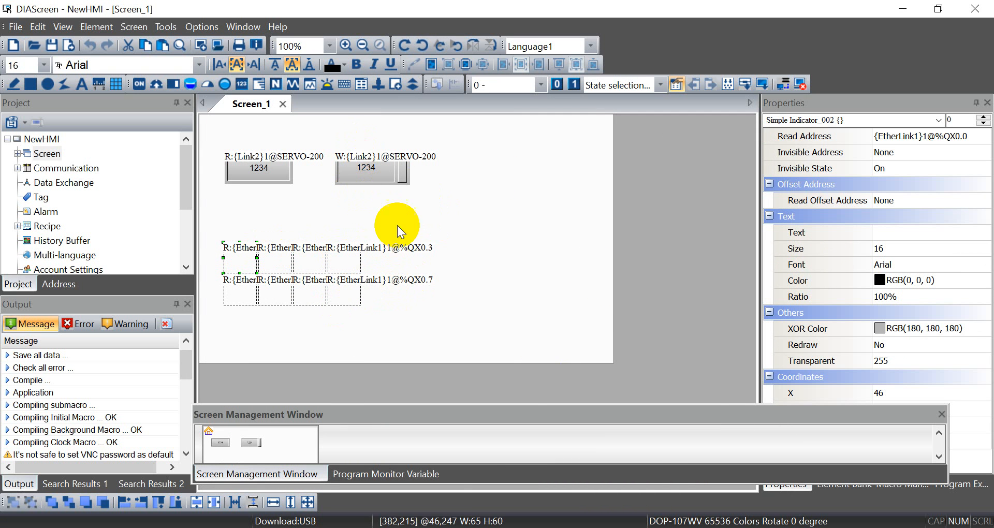
pyautogui.moveTo(365, 180)
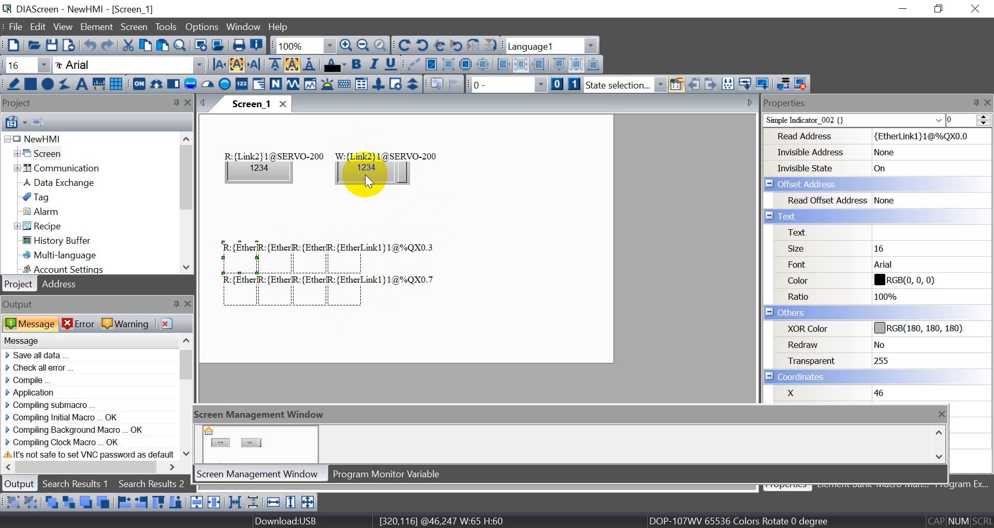
pyautogui.moveTo(376, 176)
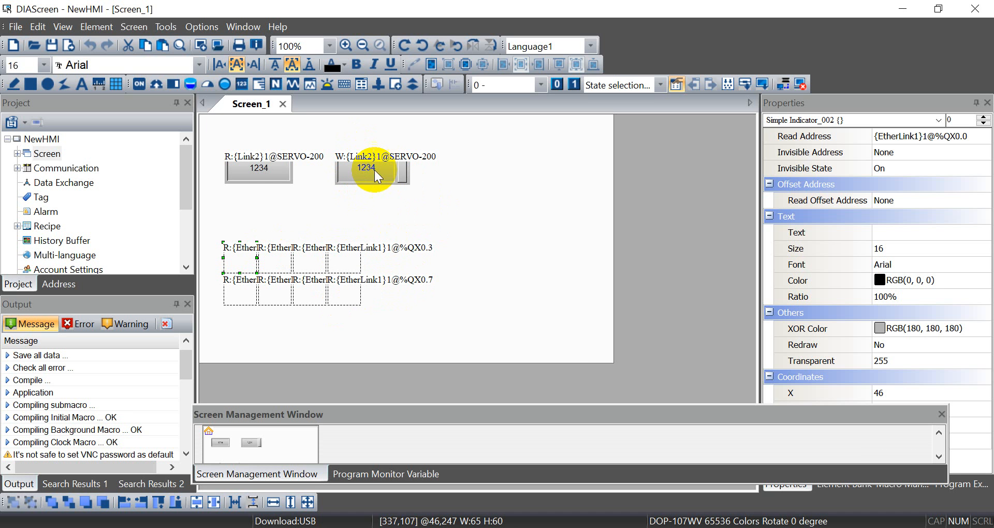
pyautogui.moveTo(455, 103)
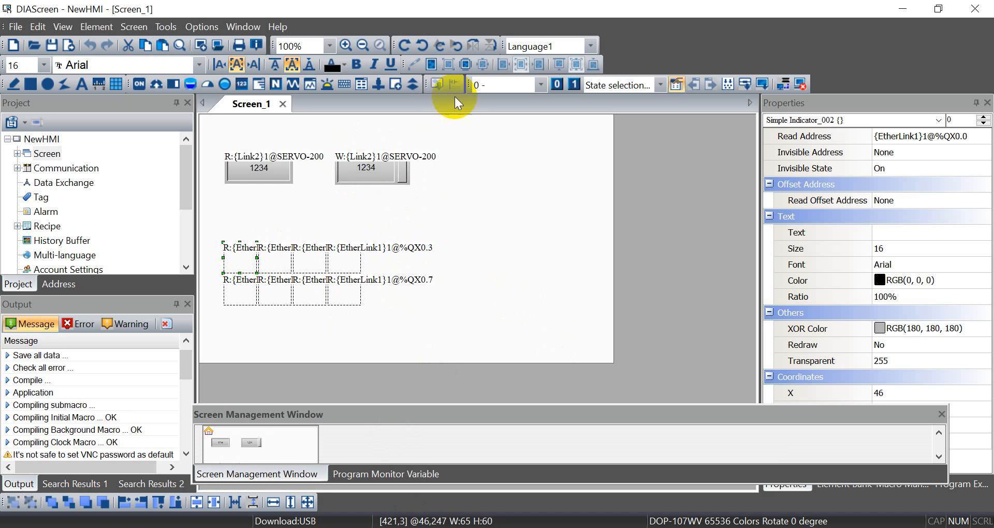
pyautogui.moveTo(749, 84)
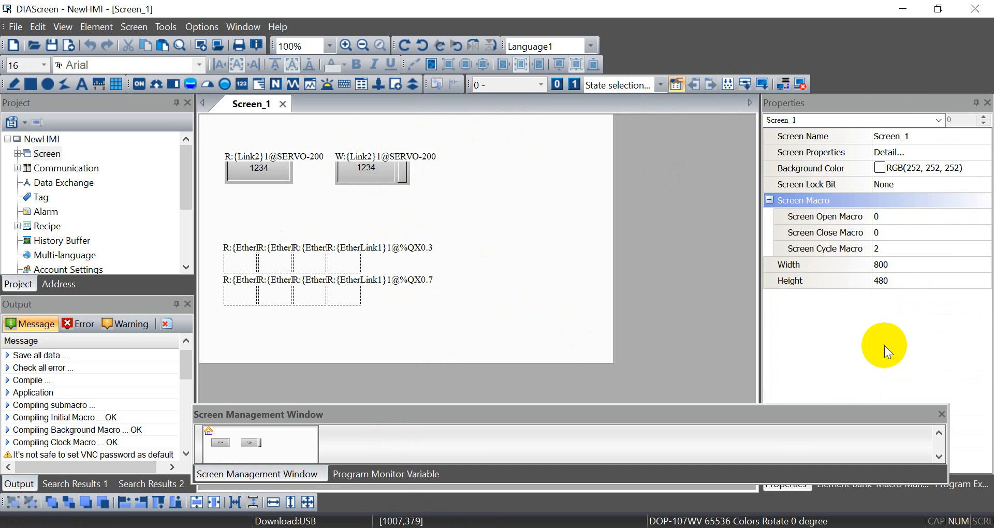
pyautogui.moveTo(974, 260)
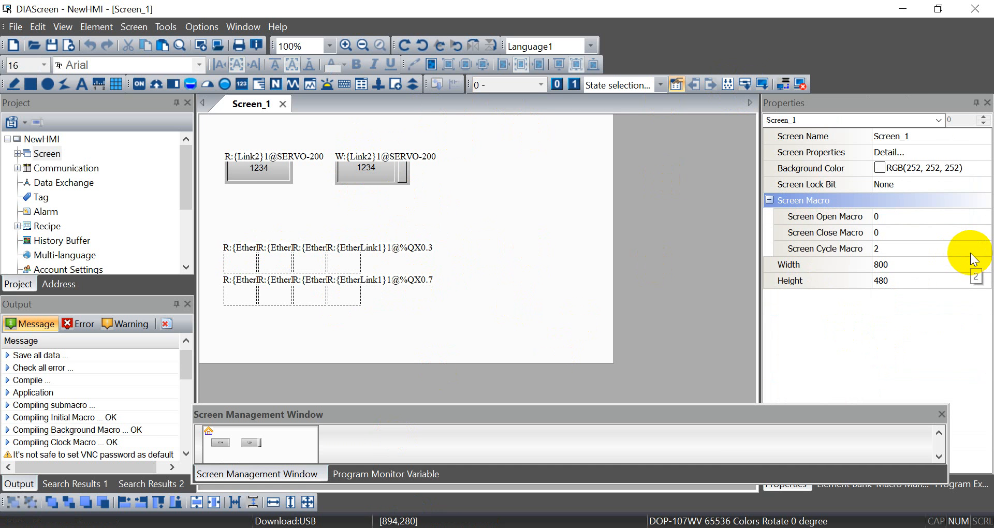
# Step: Open Screen_1's cycle macro copying Link2 SERVO-200 into EtherLink1 %QW0 and reposition the editor
pyautogui.click(972, 248)
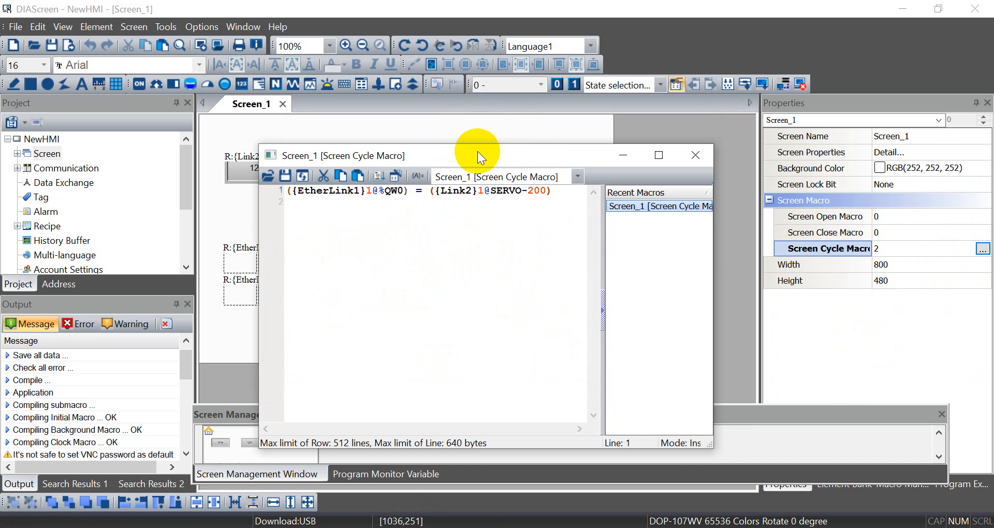
pyautogui.moveTo(477, 155); pyautogui.dragTo(477, 182)
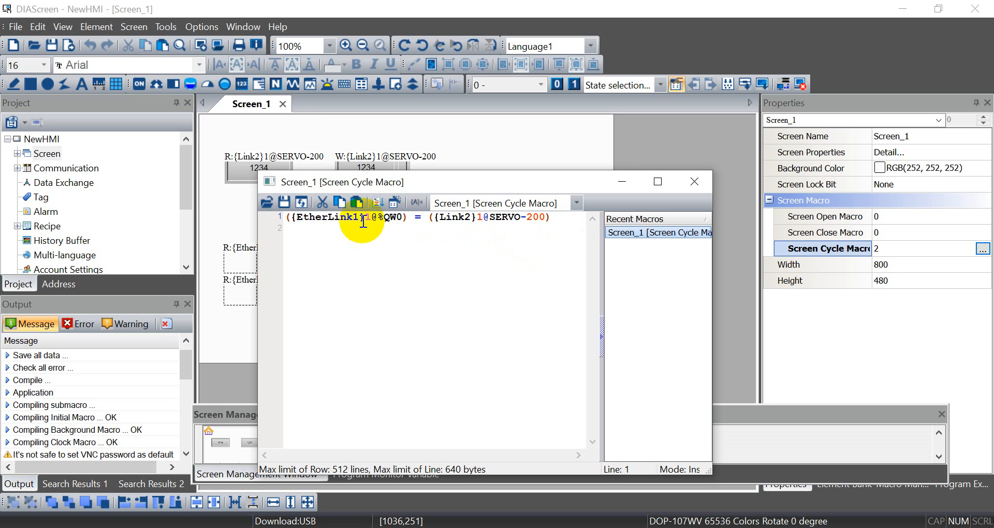
pyautogui.moveTo(672, 285)
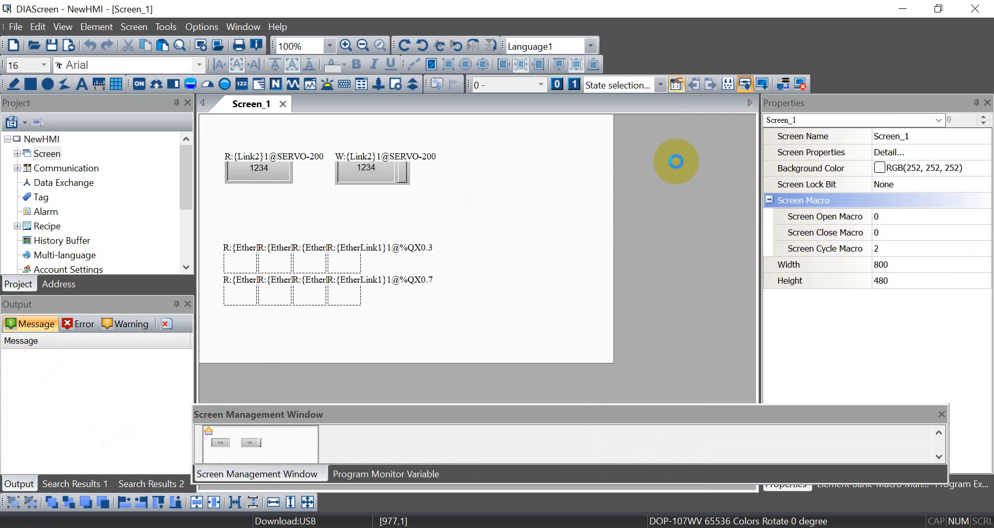
pyautogui.moveTo(614, 526)
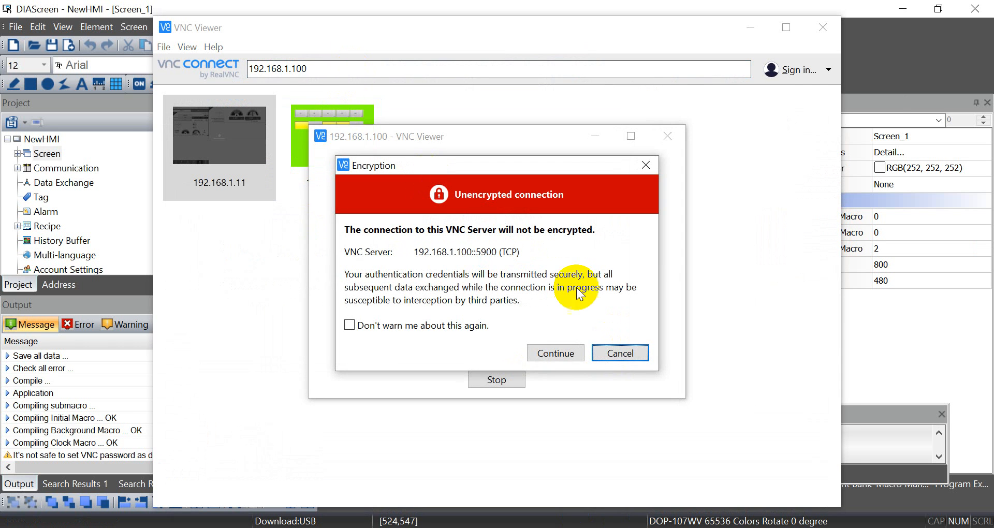
# Step: Accept the unencrypted connection to 192.168.1.100 and log in with the VNC password
pyautogui.click(554, 353)
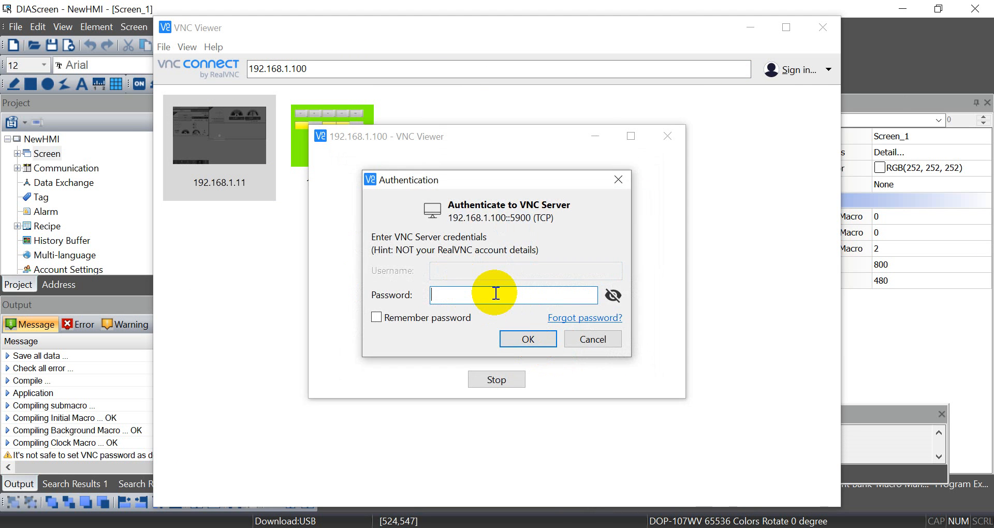
pyautogui.write('••••')
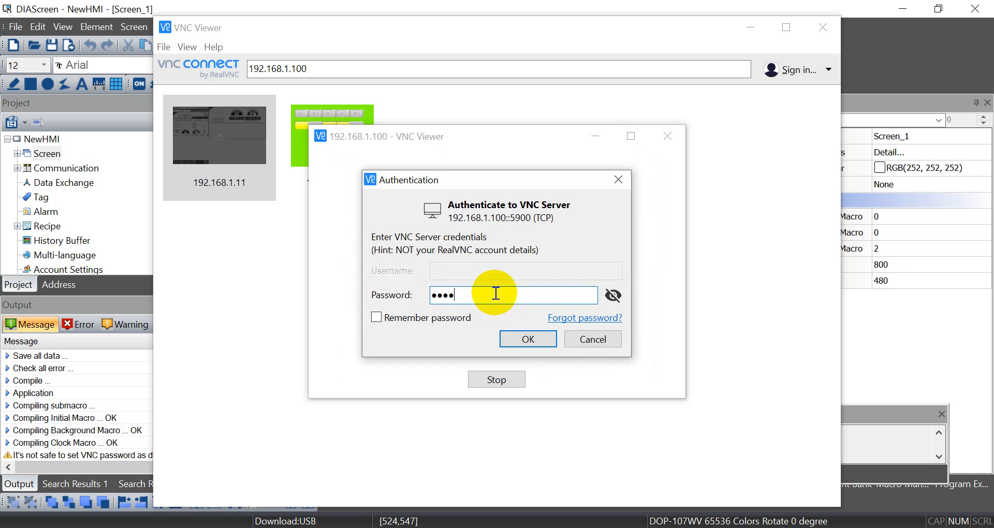
pyautogui.click(527, 339)
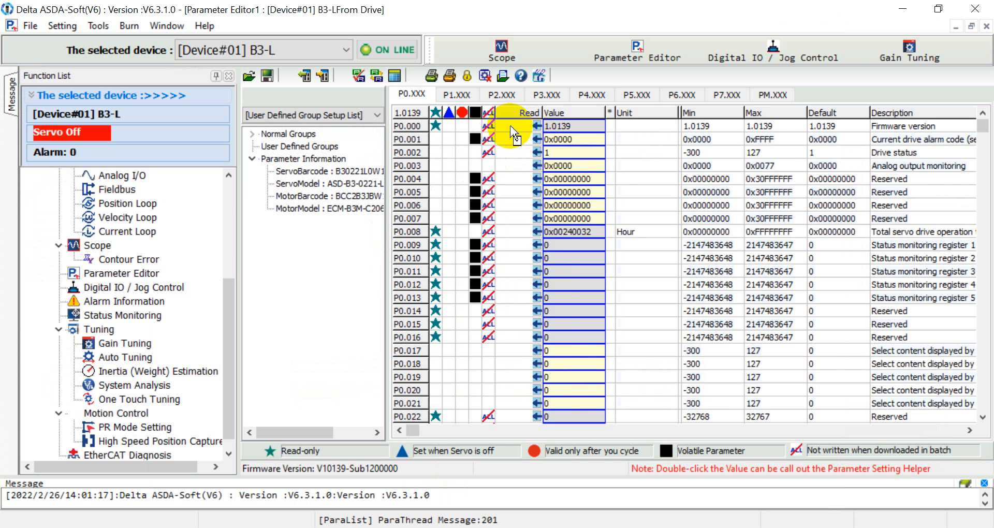
# Step: Display the P2.XXX parameter group, starting at position control gain P2.000
pyautogui.click(500, 94)
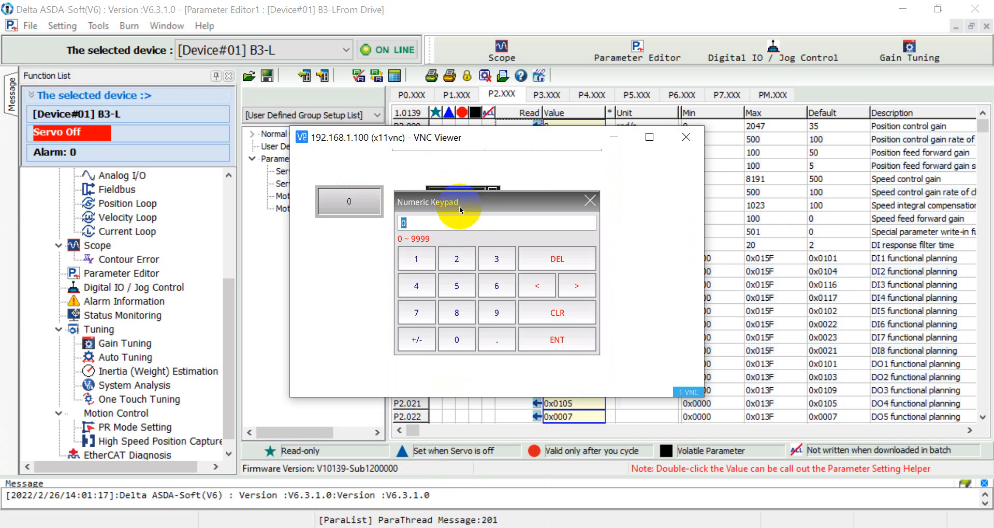
# Step: Write 15, then 255, through the HMI numeric keypad and return to ASDA-Soft
pyautogui.click(557, 339)
pyautogui.write('15')
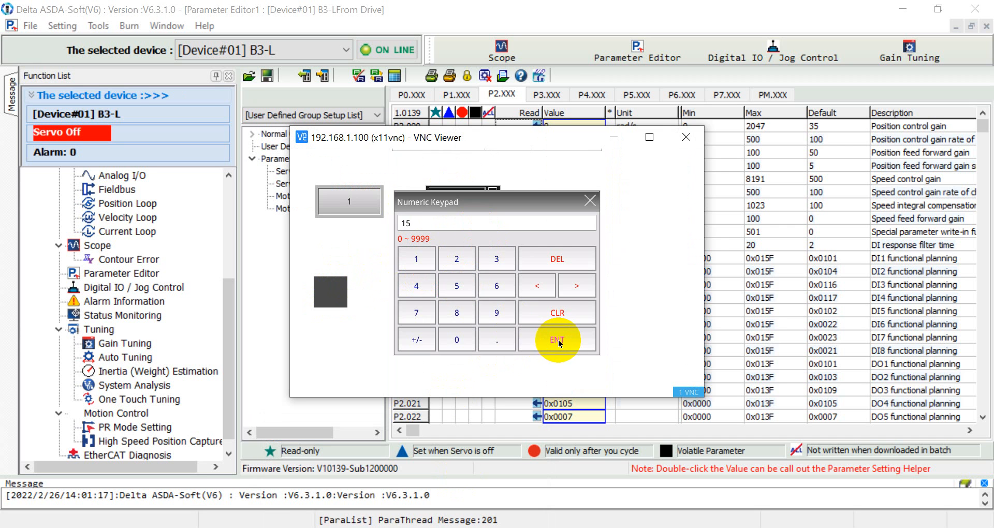
pyautogui.click(555, 339)
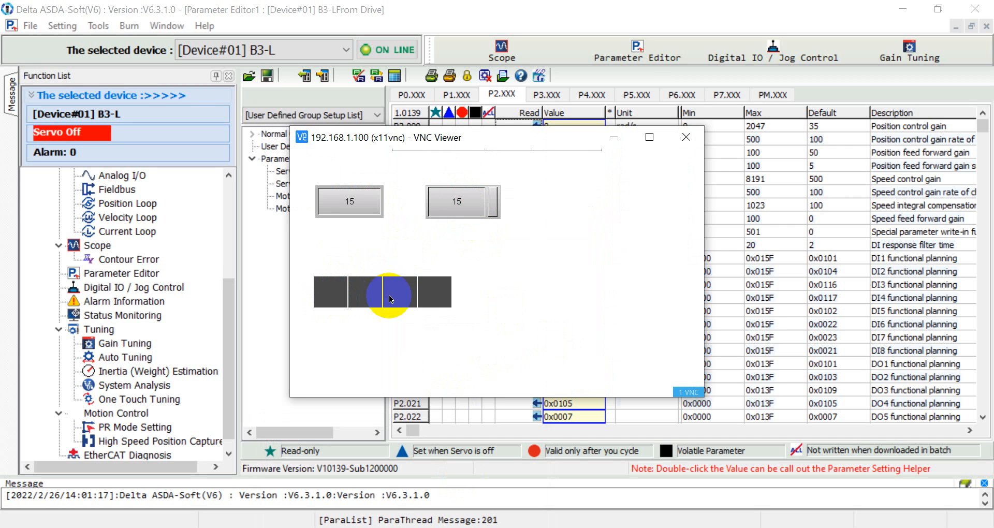
pyautogui.click(457, 201)
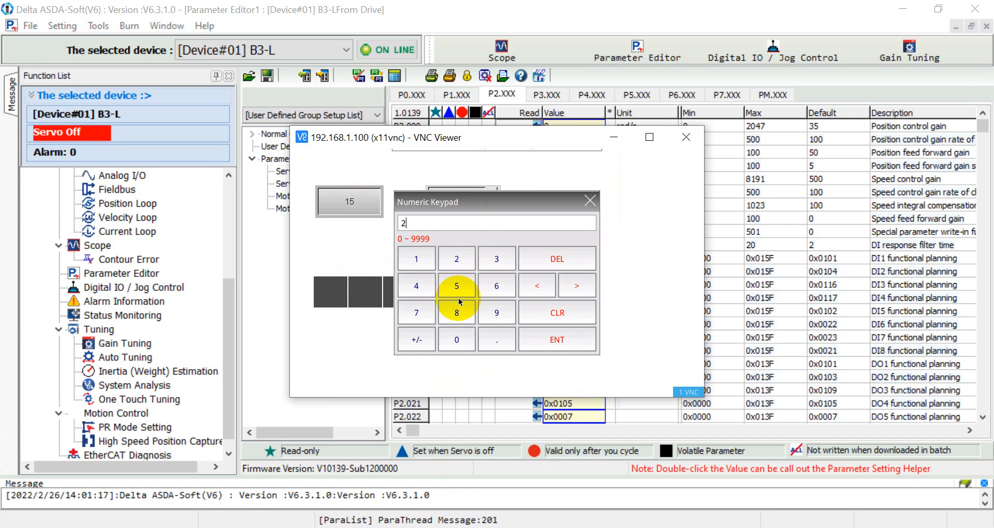
pyautogui.click(556, 339)
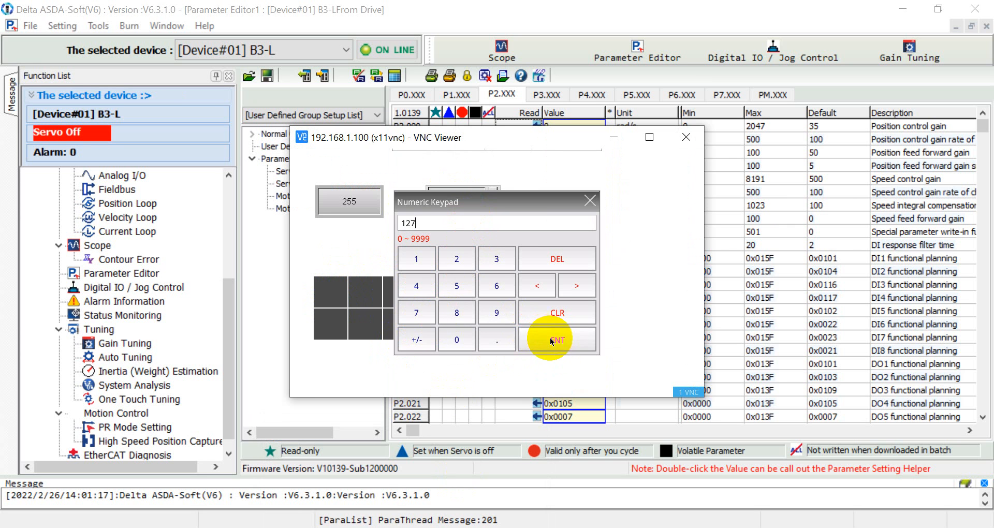
pyautogui.click(555, 341)
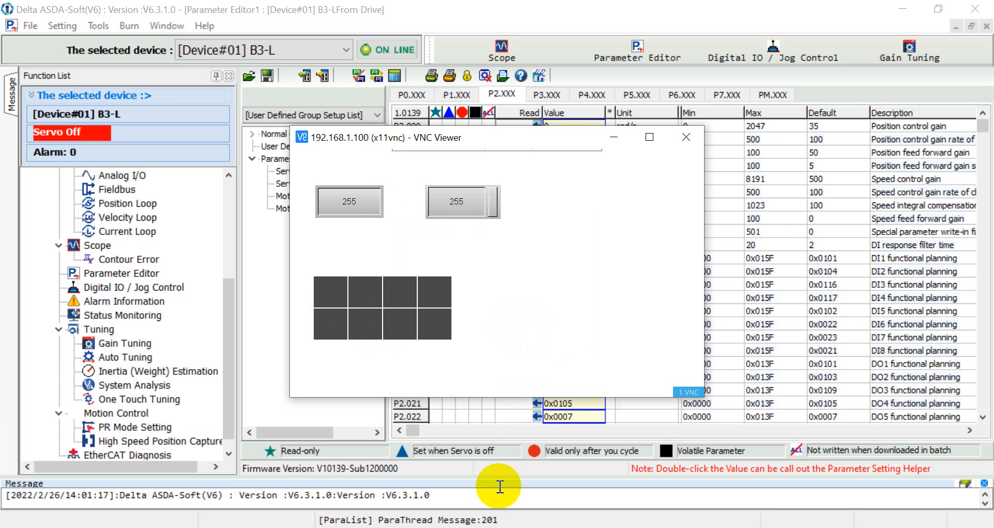
pyautogui.click(686, 137)
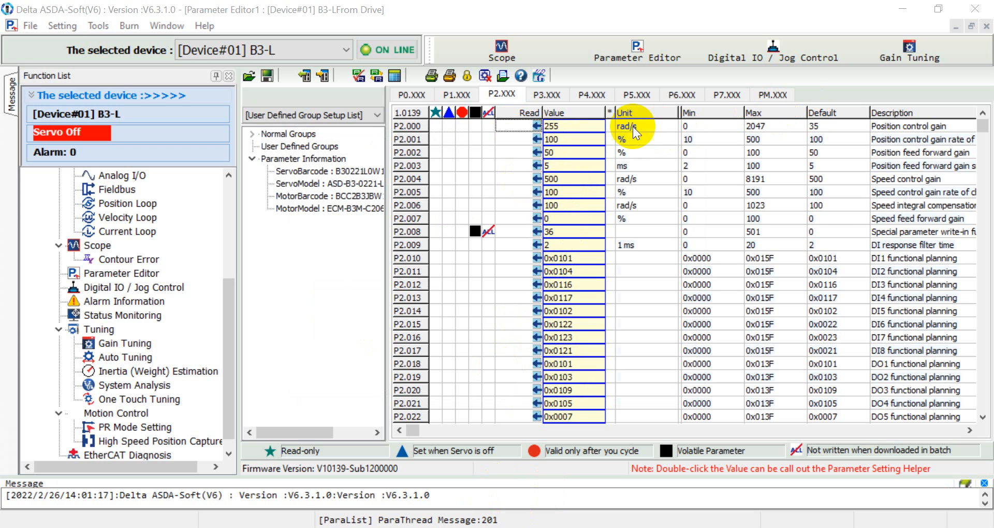
pyautogui.moveTo(381, 497)
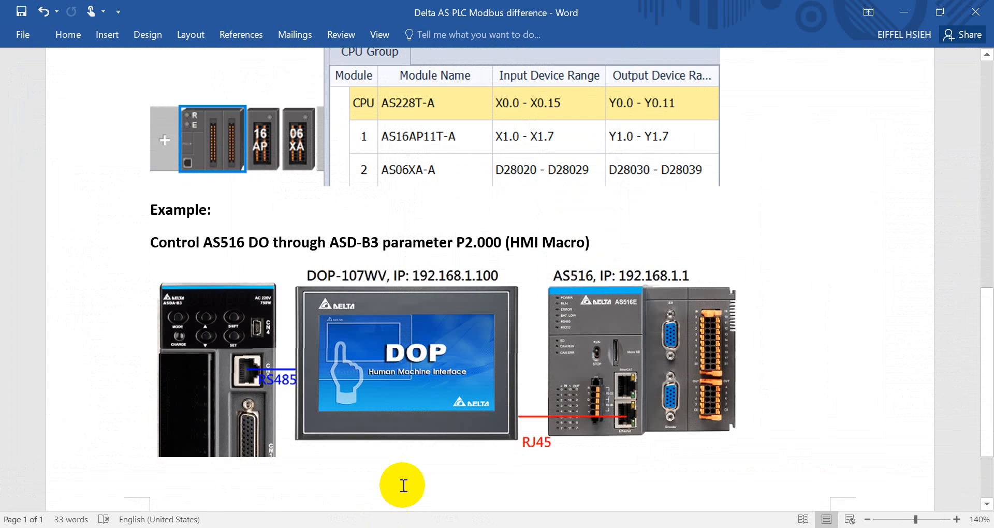
pyautogui.moveTo(564, 217)
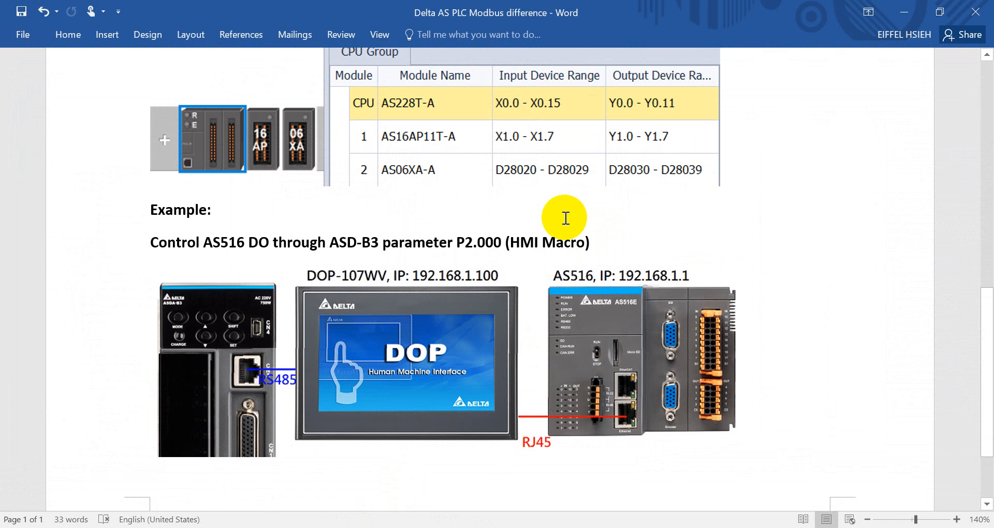
# Step: Scroll Word to the P2.000 control example diagram below the AS228T-A table
pyautogui.scroll(-3)
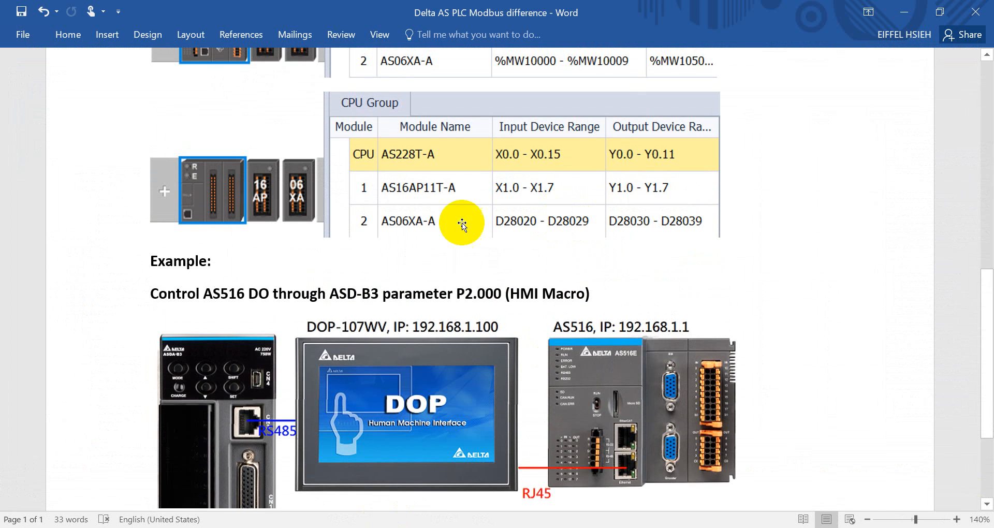